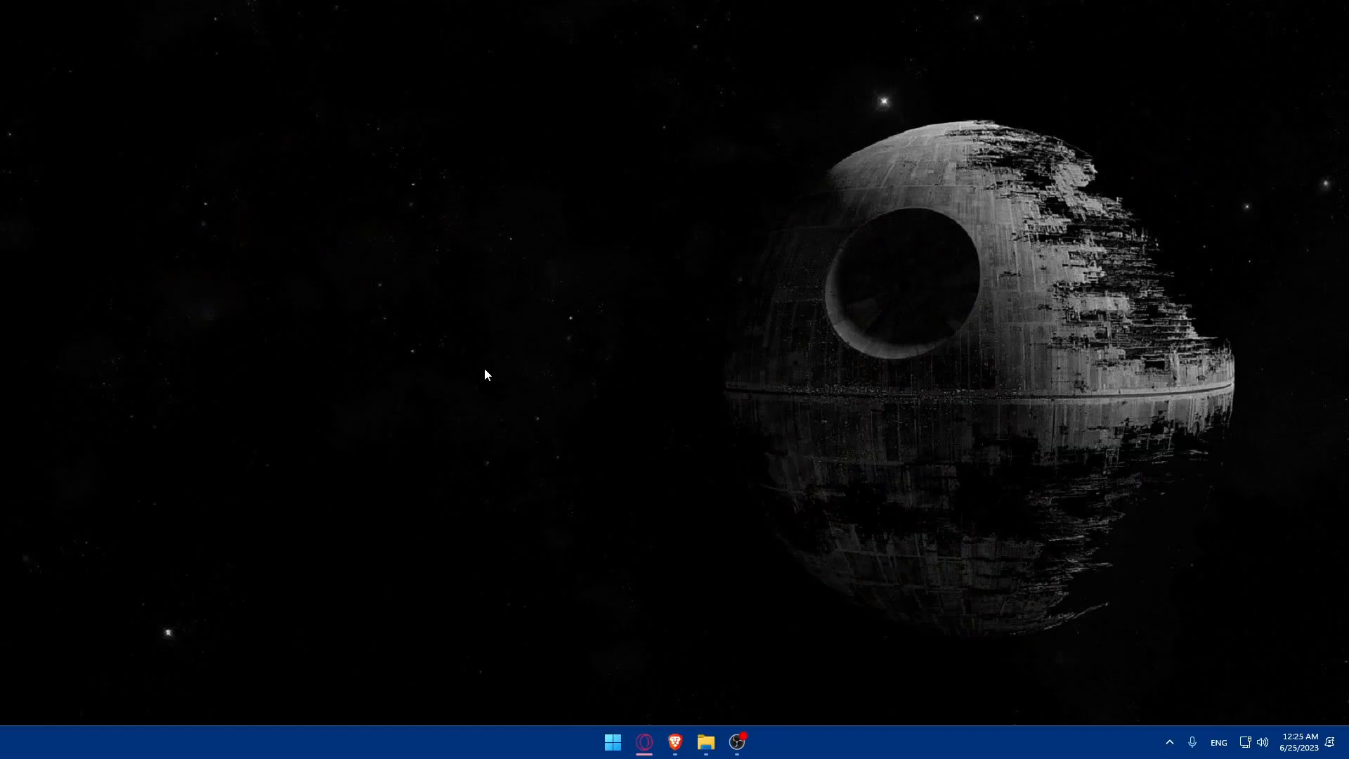
Step: Launch the Brave browser from the taskbar onto a new tab page
left_click(674, 741)
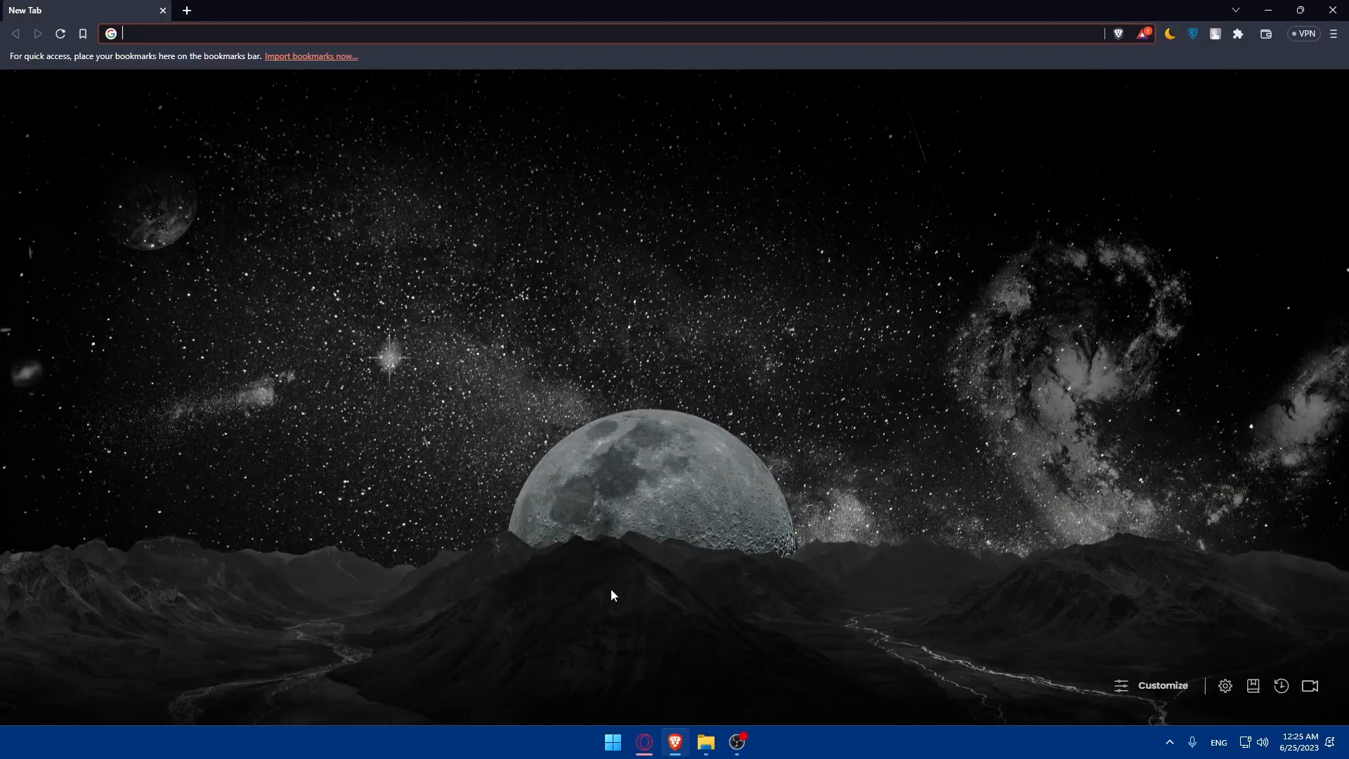
mouse_move(582, 369)
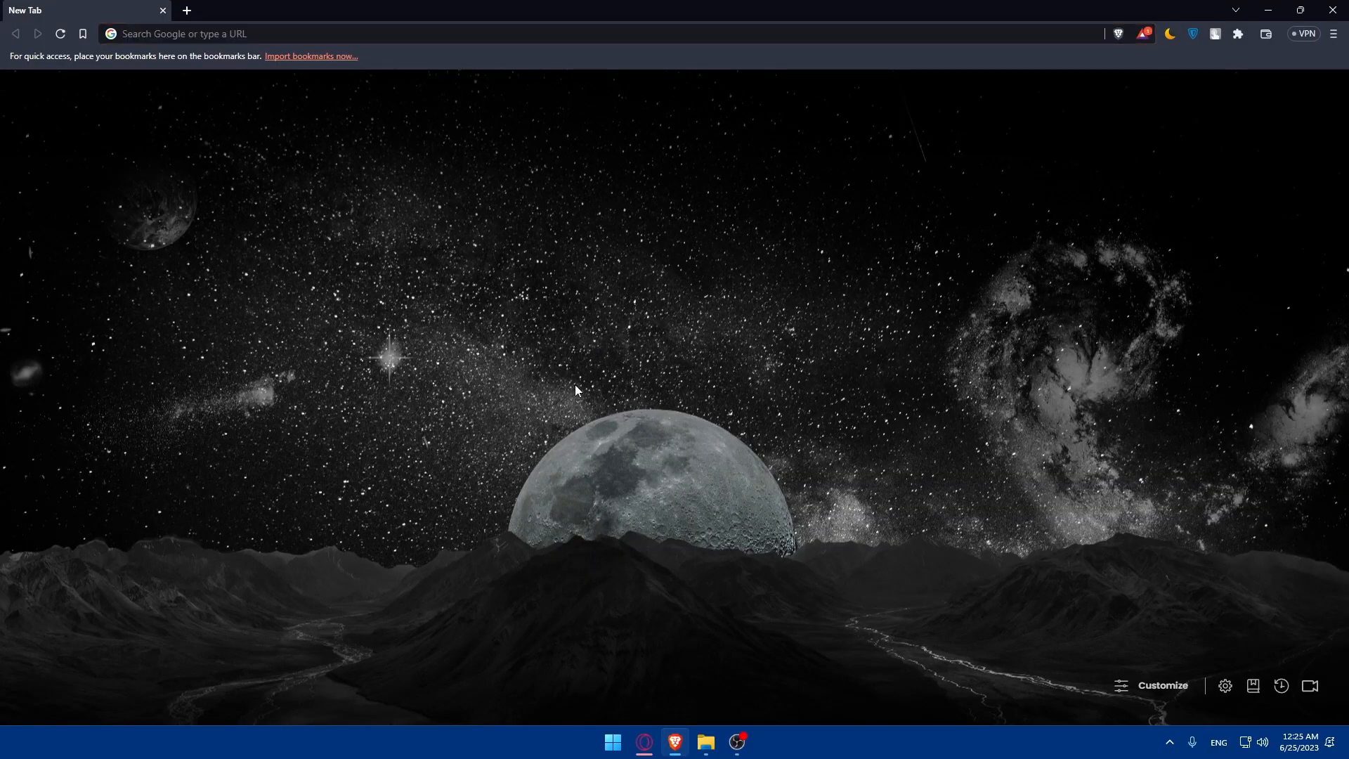
mouse_move(570, 385)
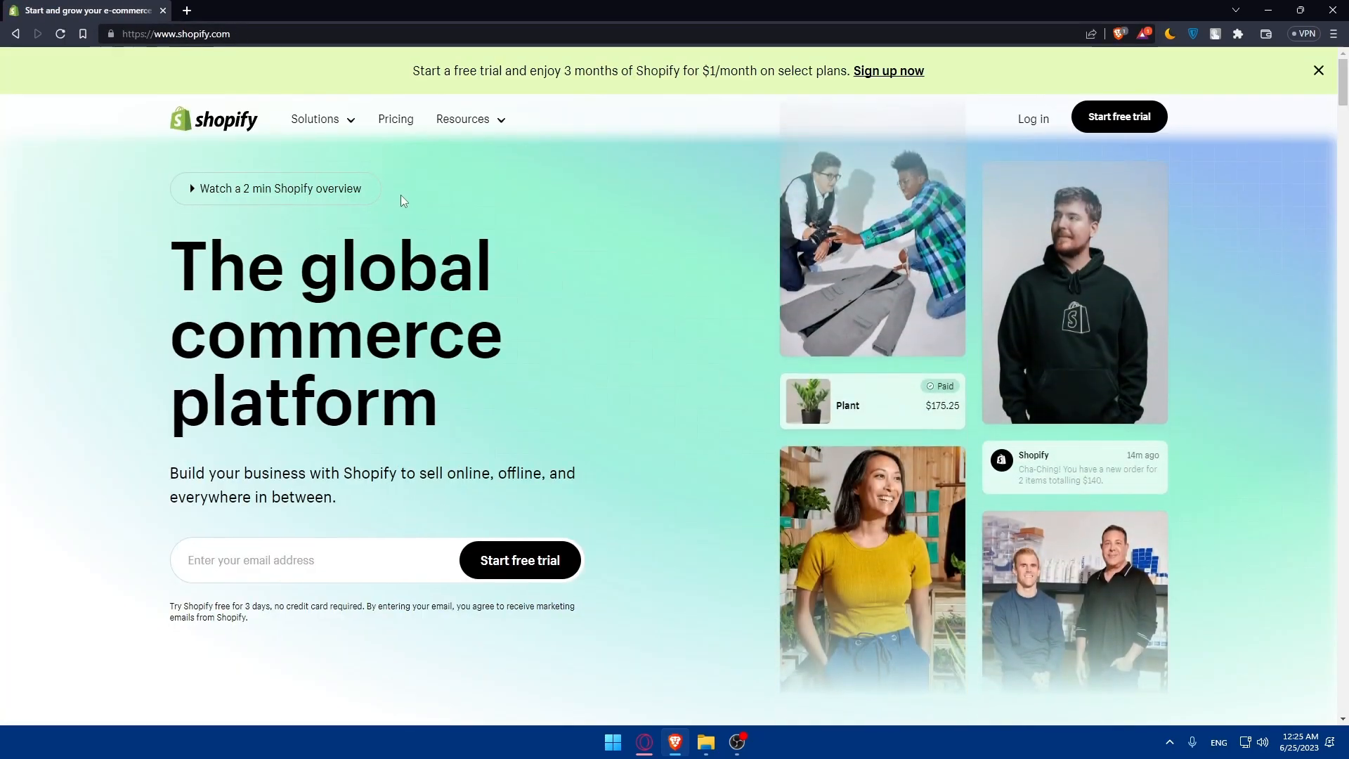
scroll("down", 3)
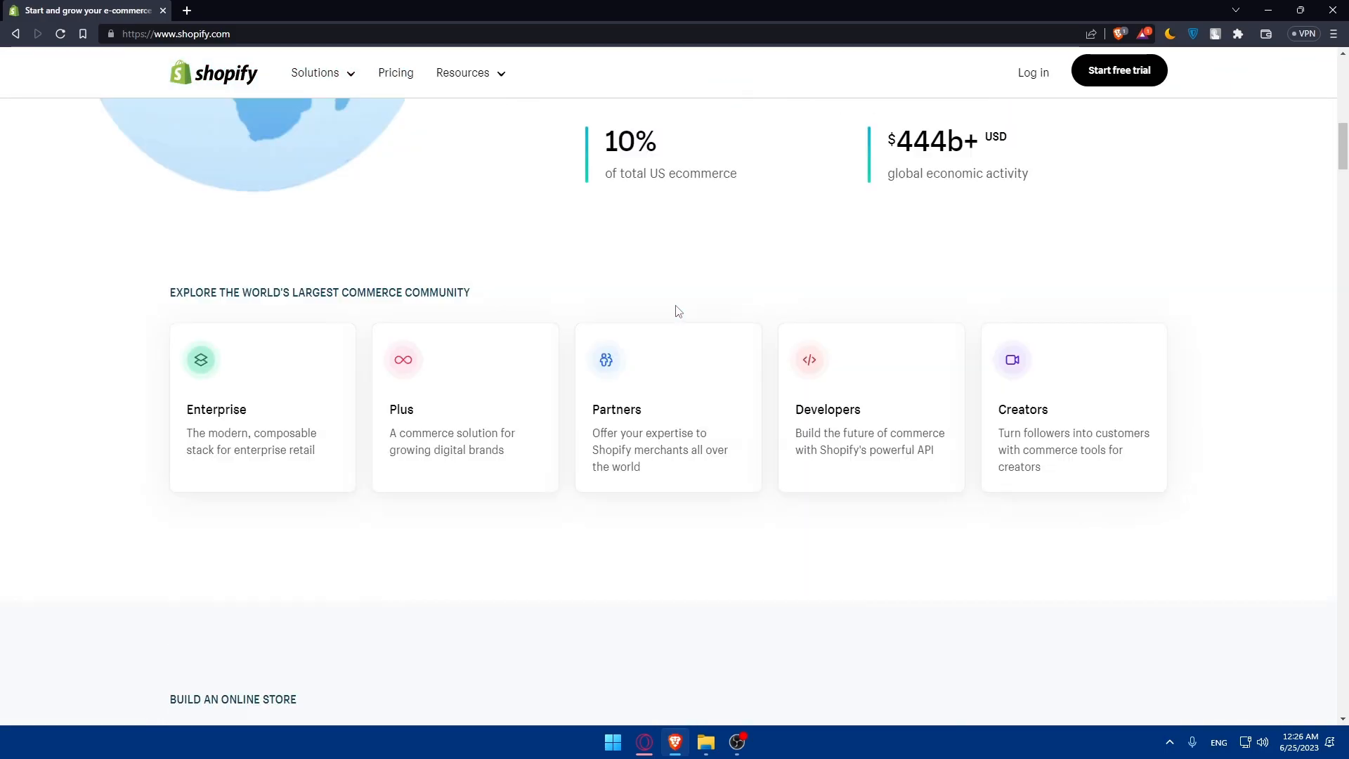
scroll("down", 3)
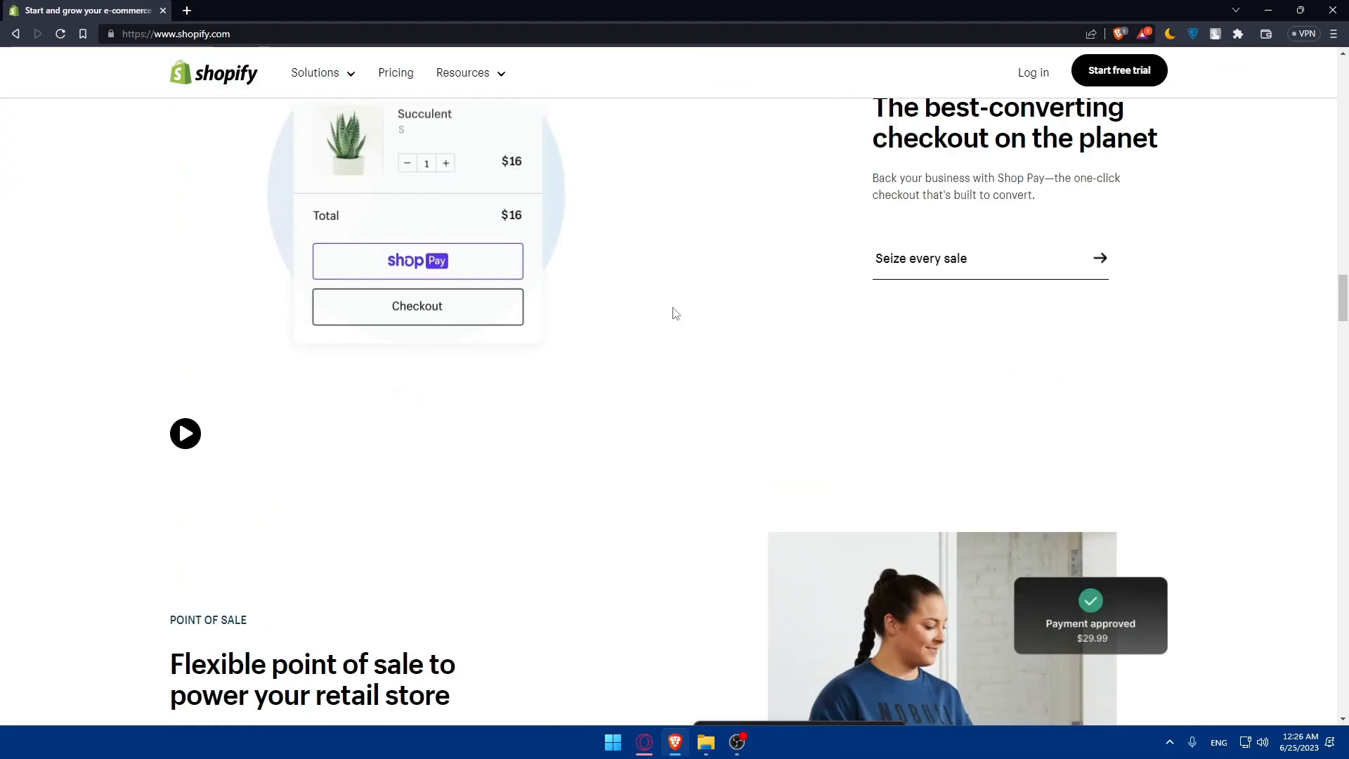
scroll("down", 3)
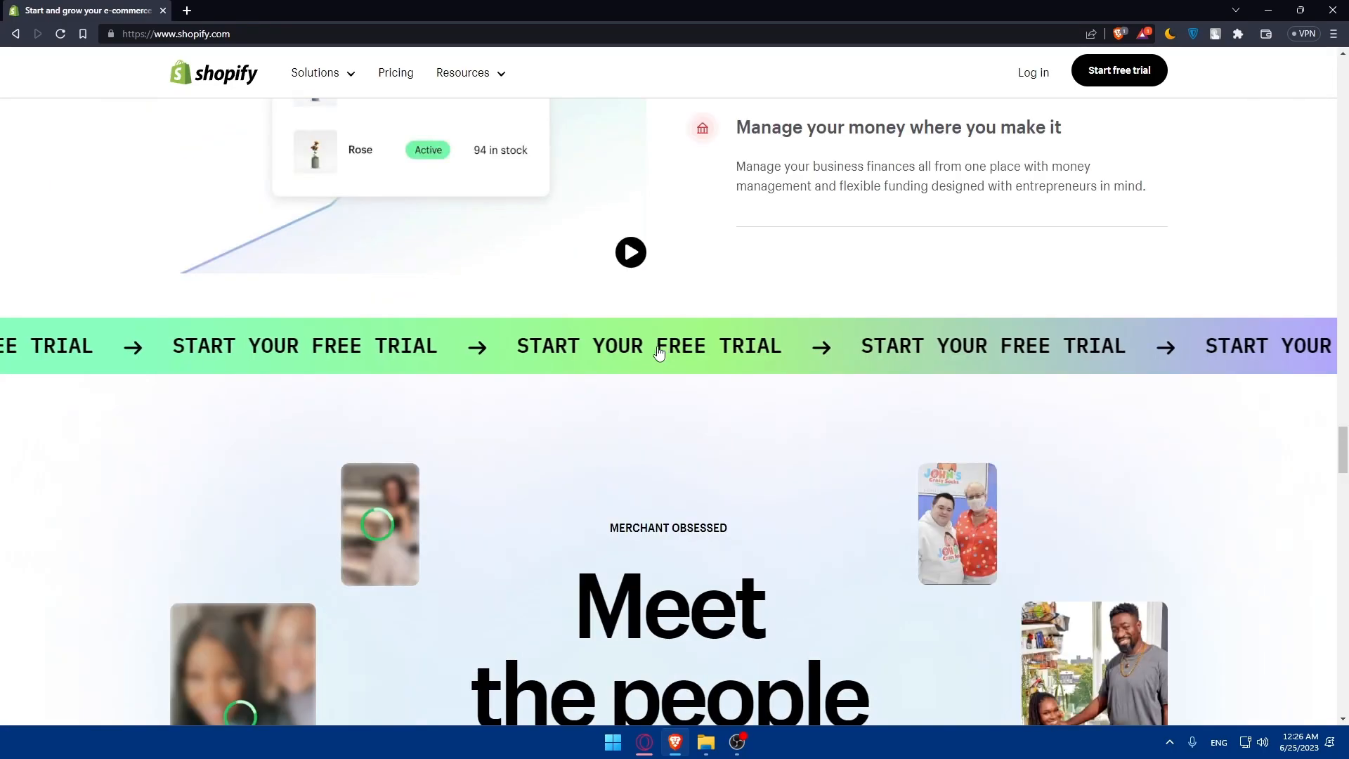
scroll("up", 3)
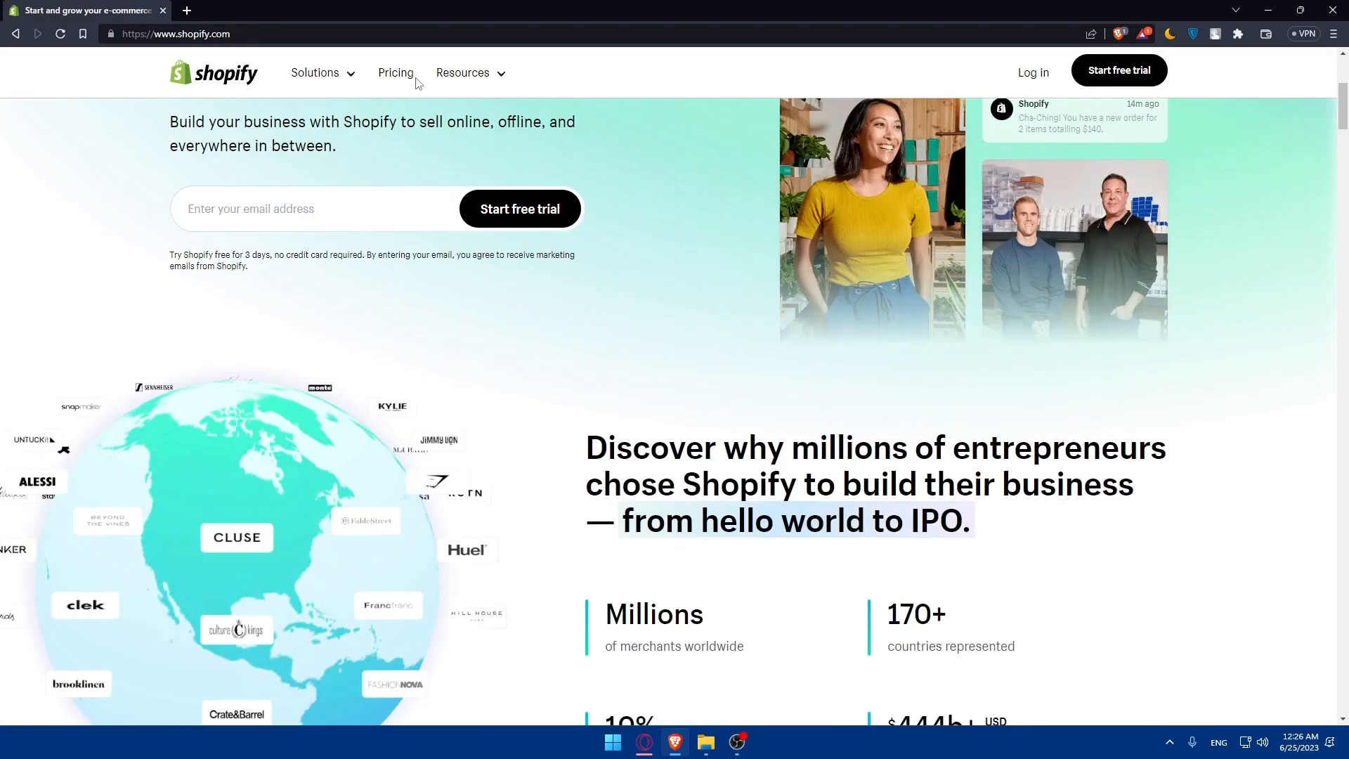
left_click(394, 72)
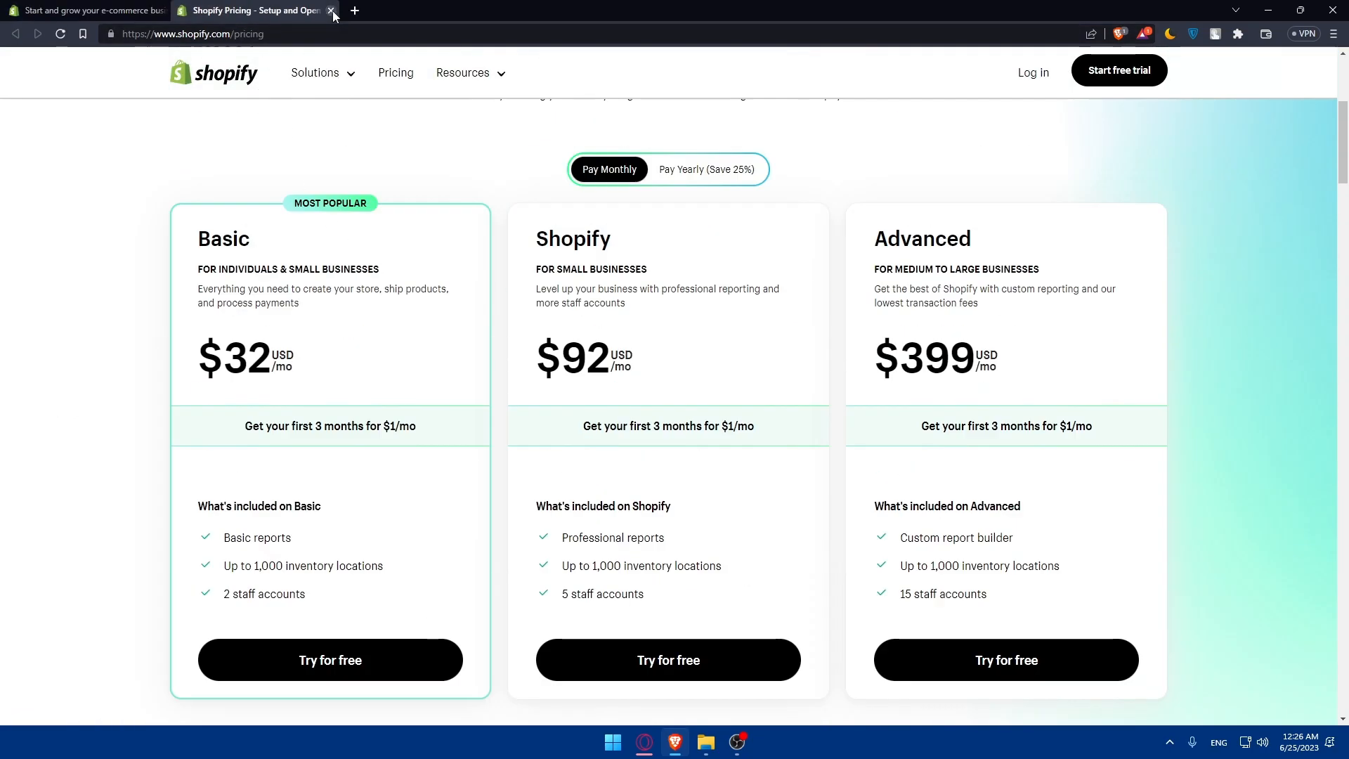
left_click(332, 10)
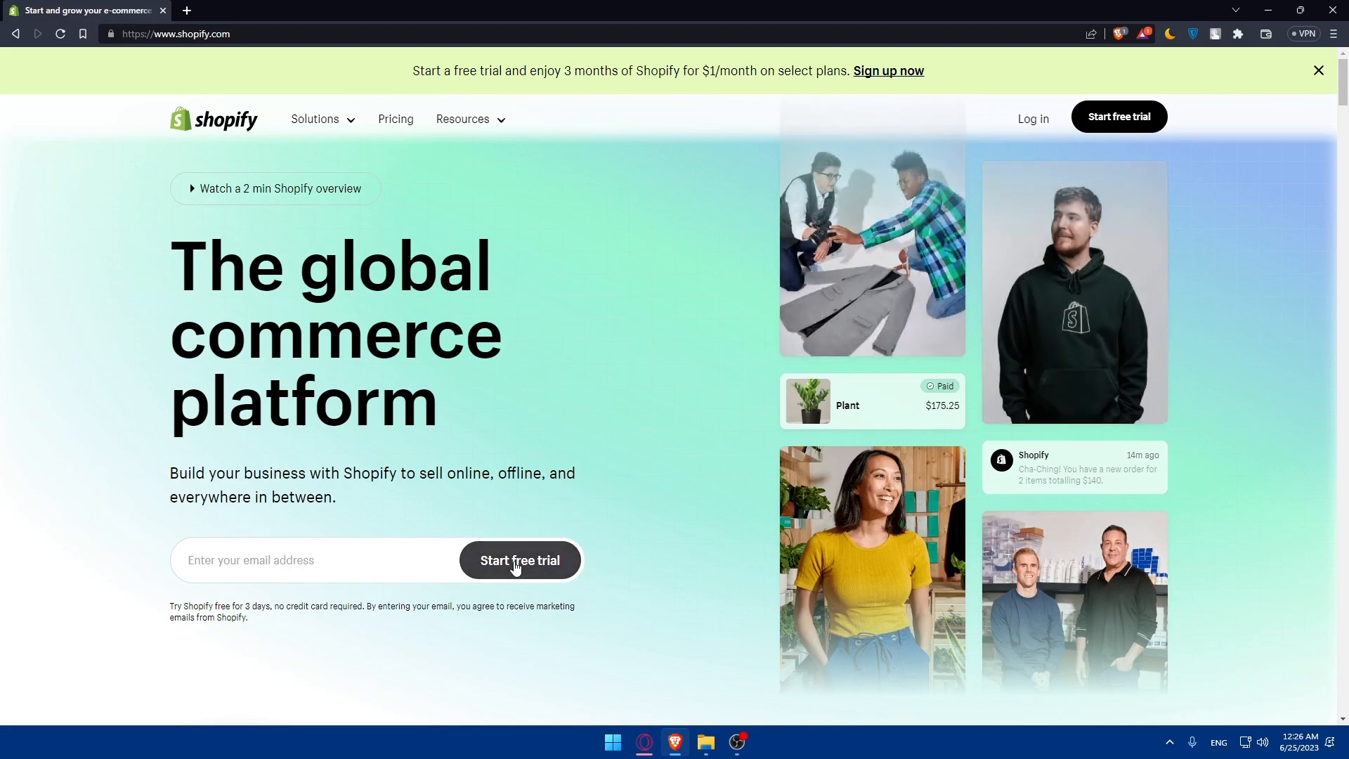
Step: Log in to Shopify and choose My Store to reach its admin home
left_click(1032, 118)
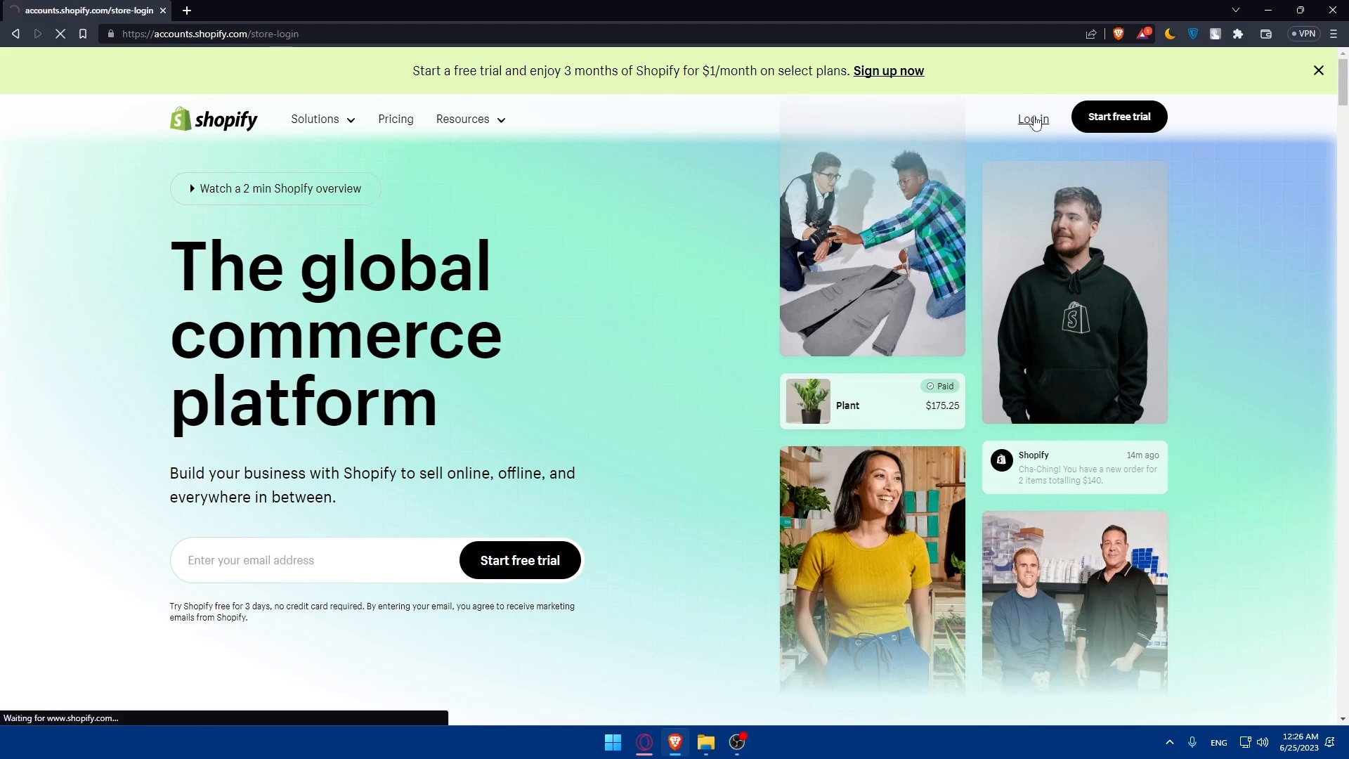
left_click(1031, 118)
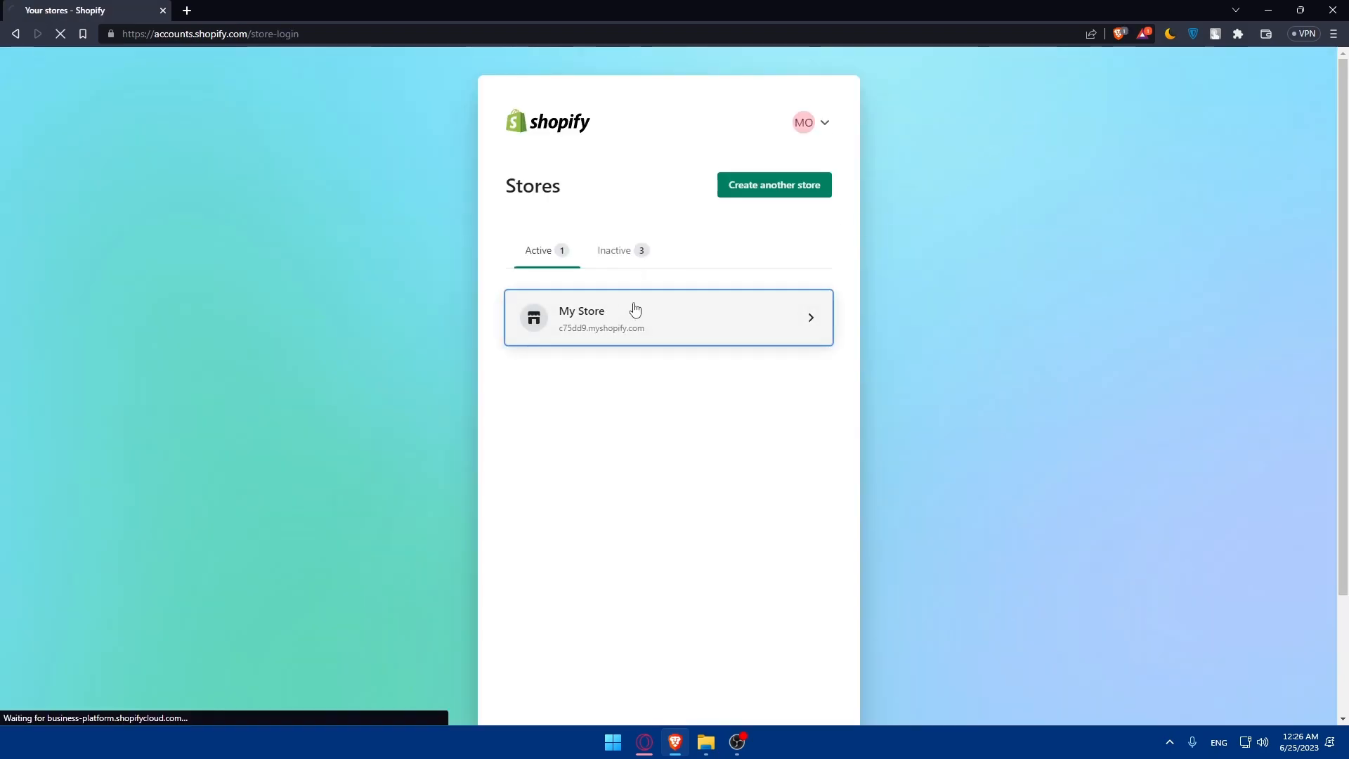
left_click(669, 316)
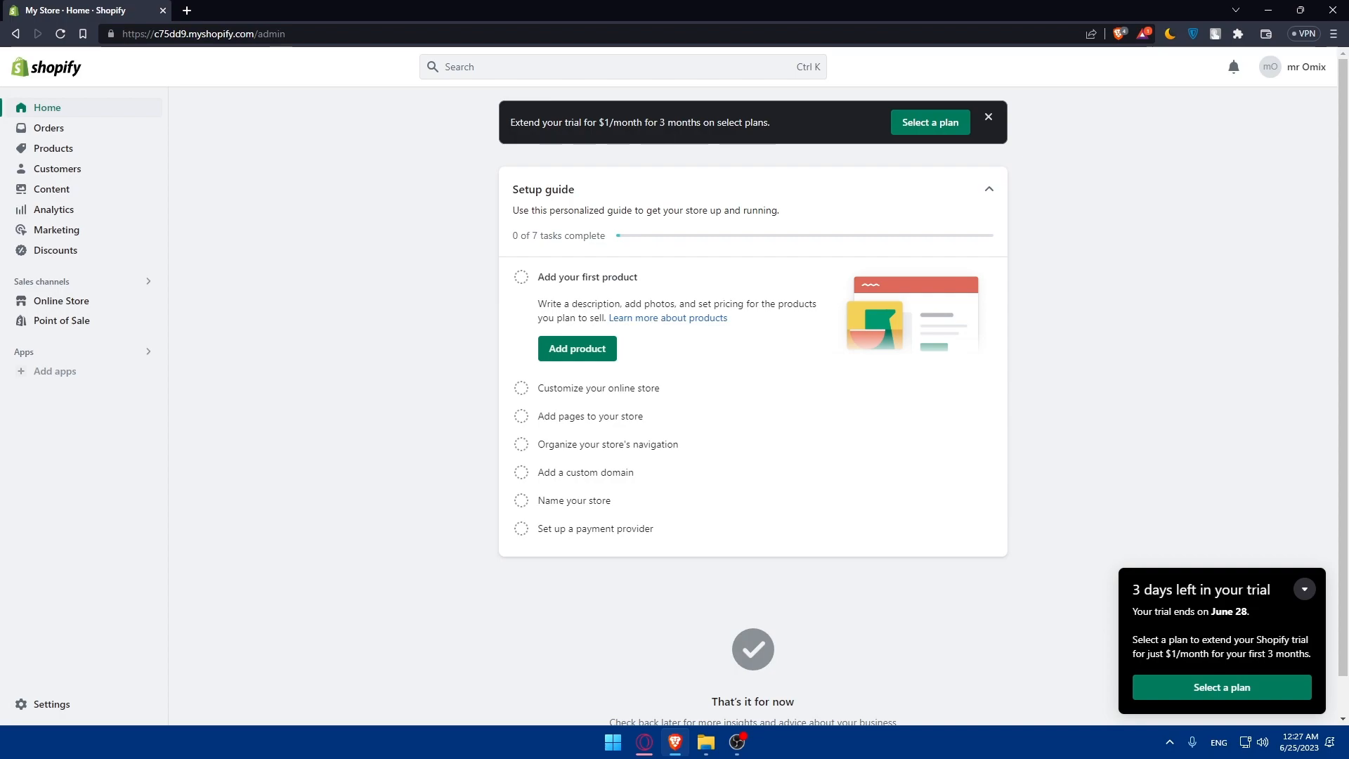
mouse_move(69, 720)
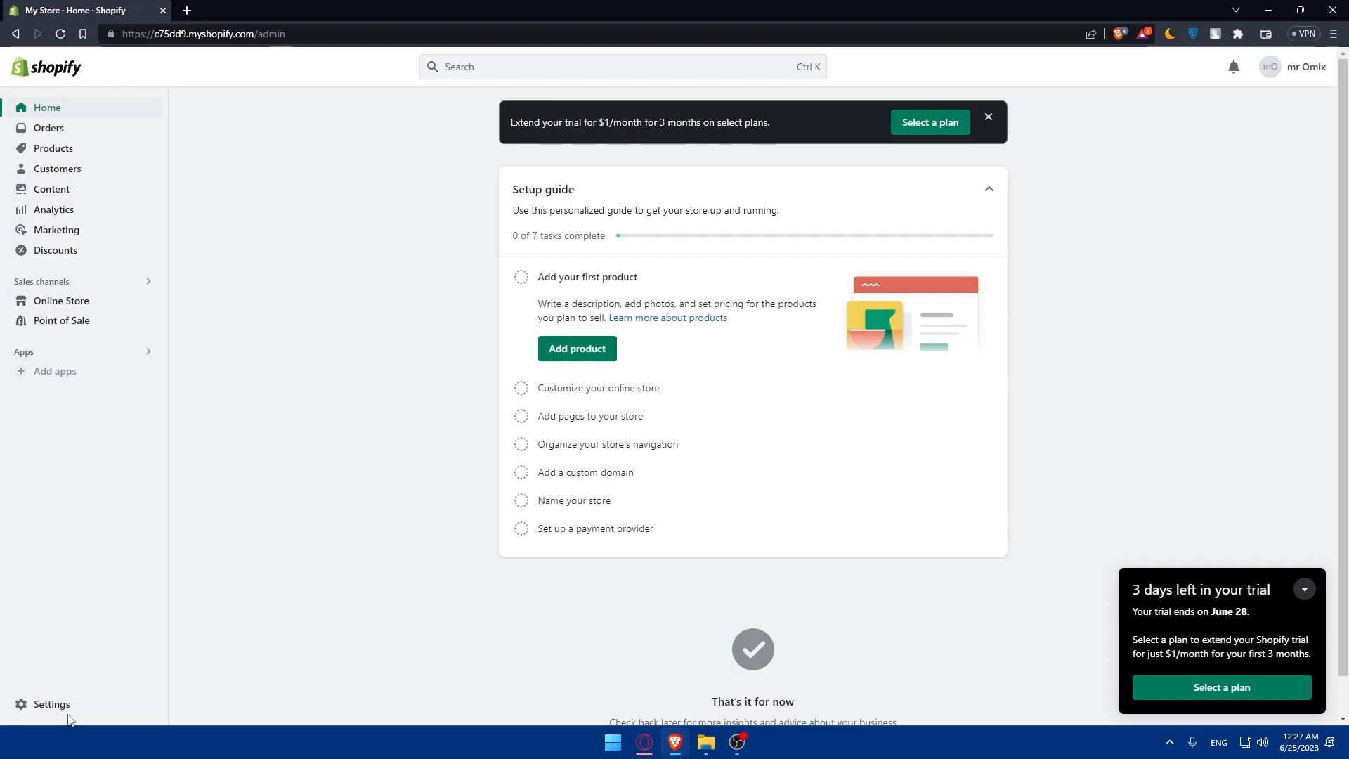
Step: Go to the store Settings from the admin sidebar, landing on Store details
left_click(51, 703)
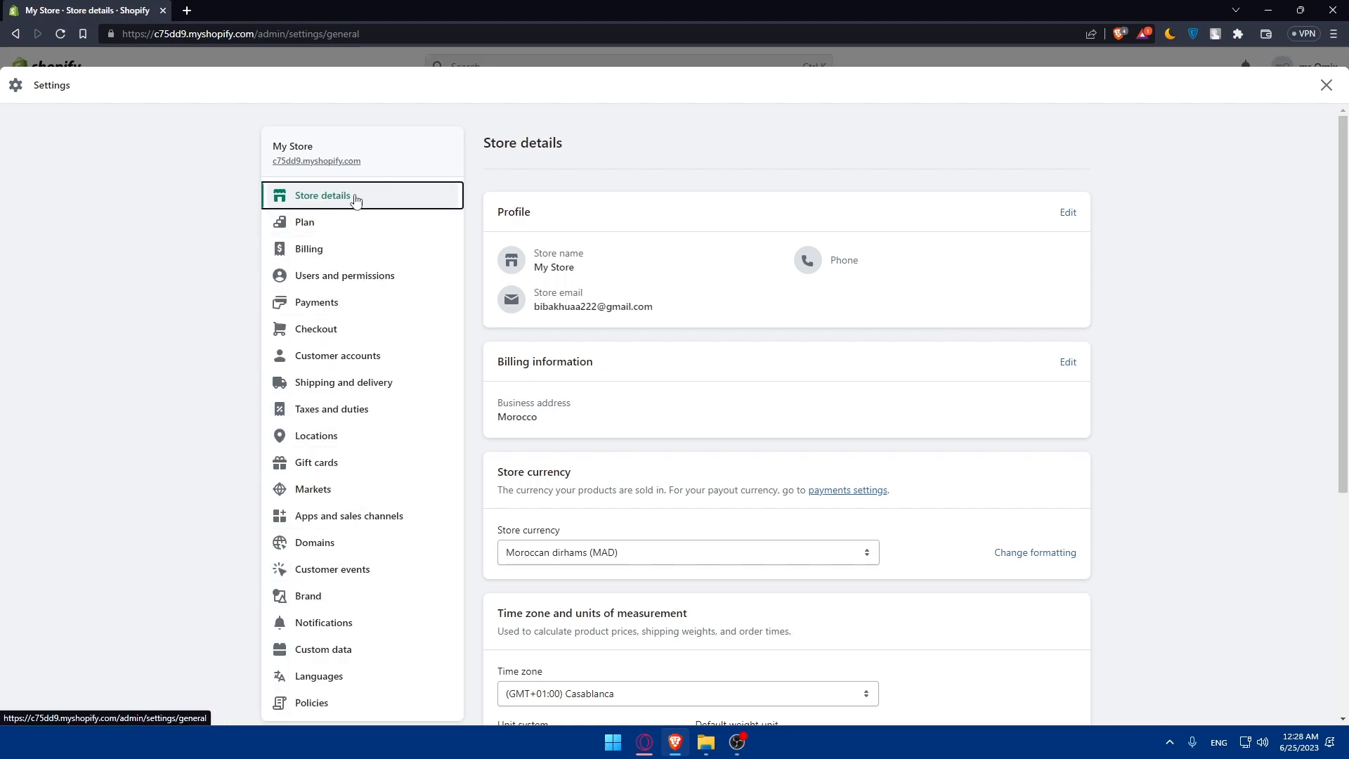
mouse_move(363, 275)
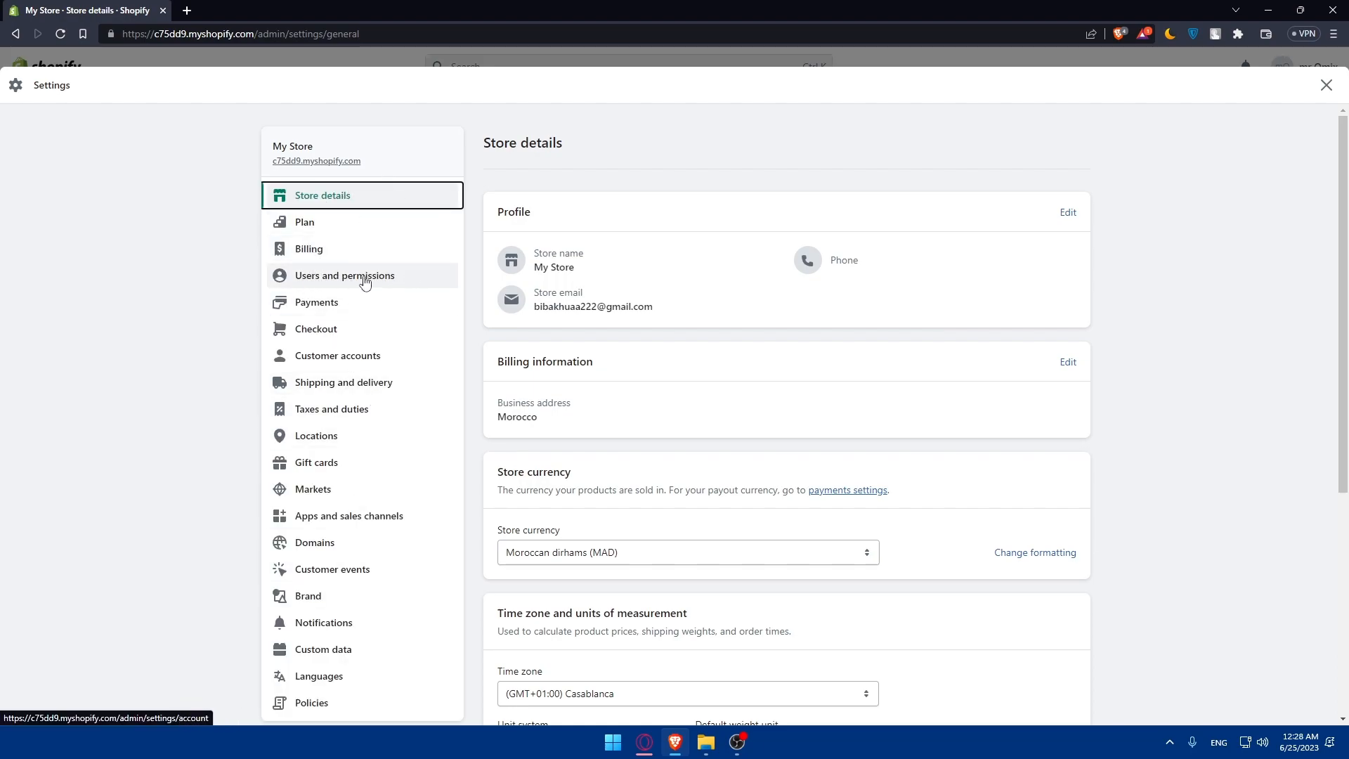
Step: Switch to the Users and permissions section of Settings
left_click(344, 276)
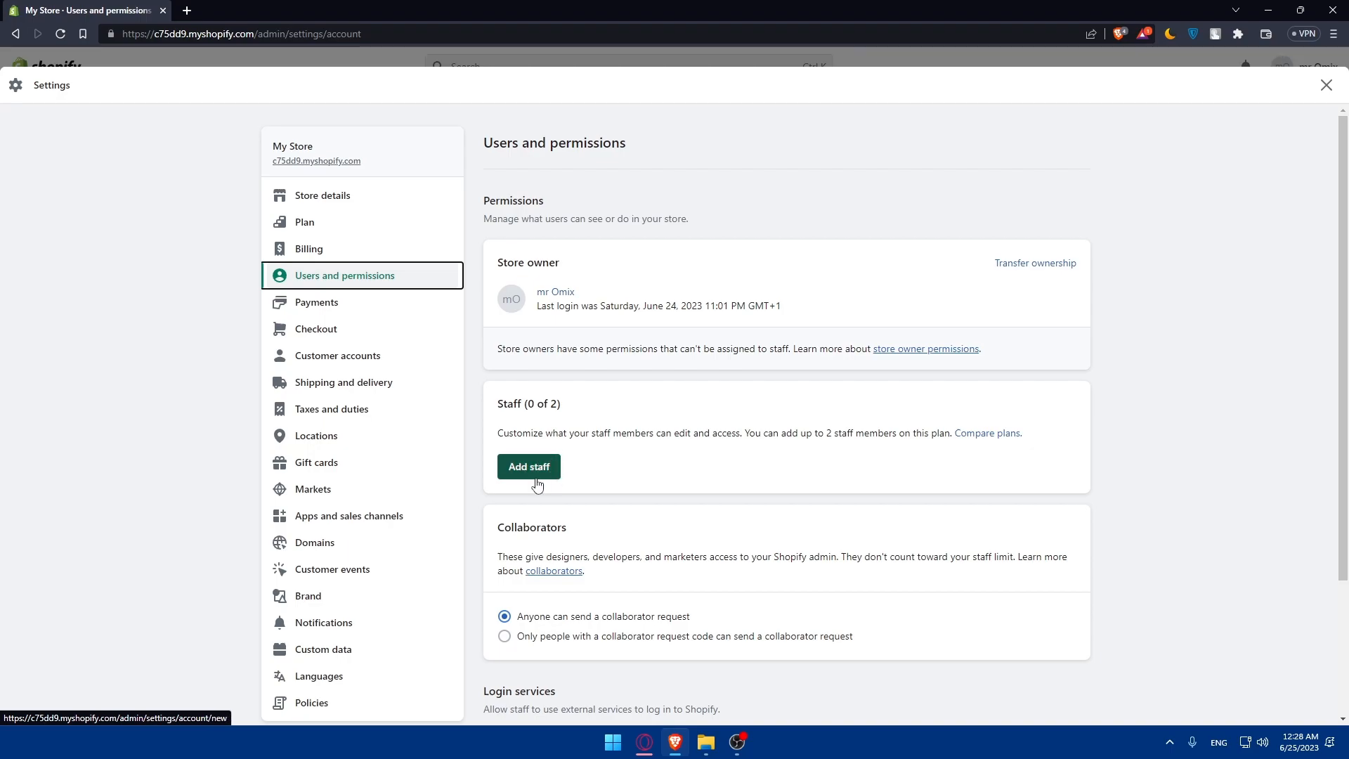
mouse_move(1035, 267)
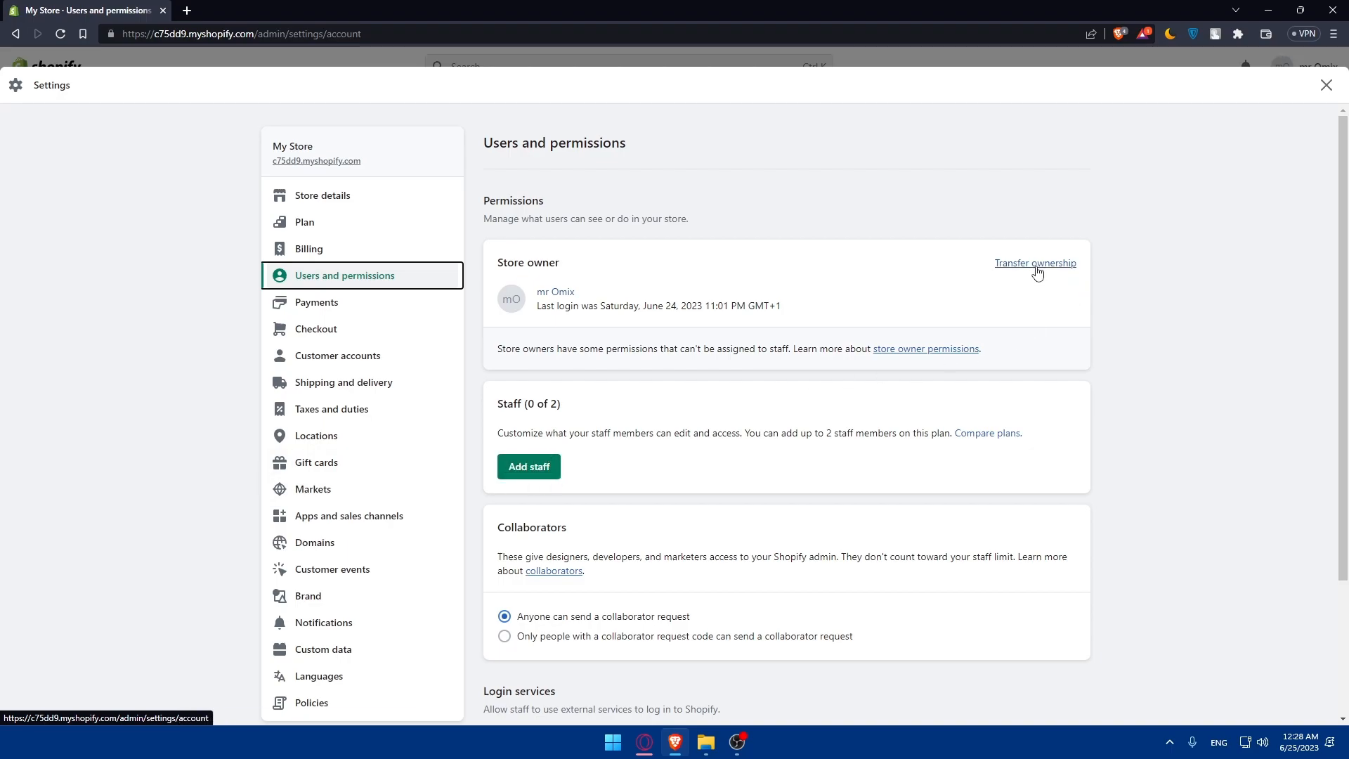
left_click(1034, 262)
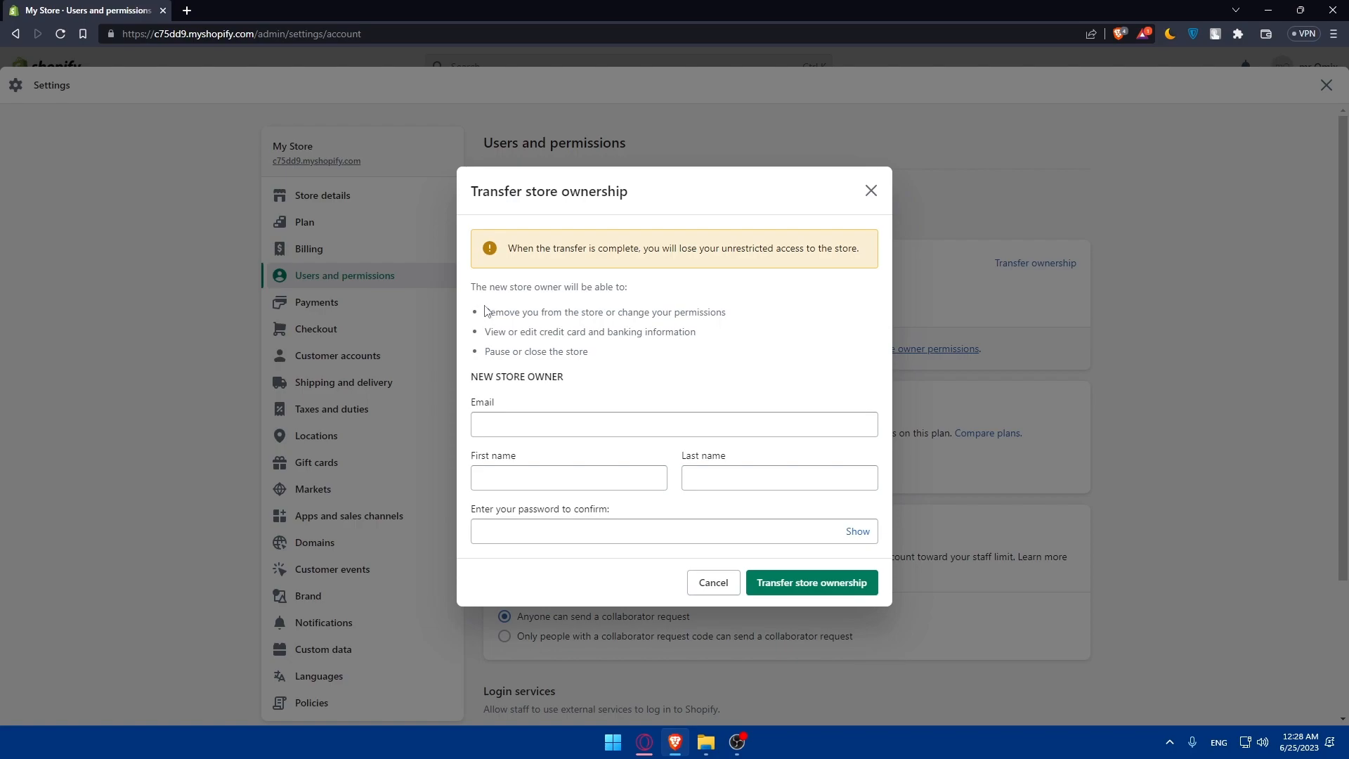
mouse_move(531, 324)
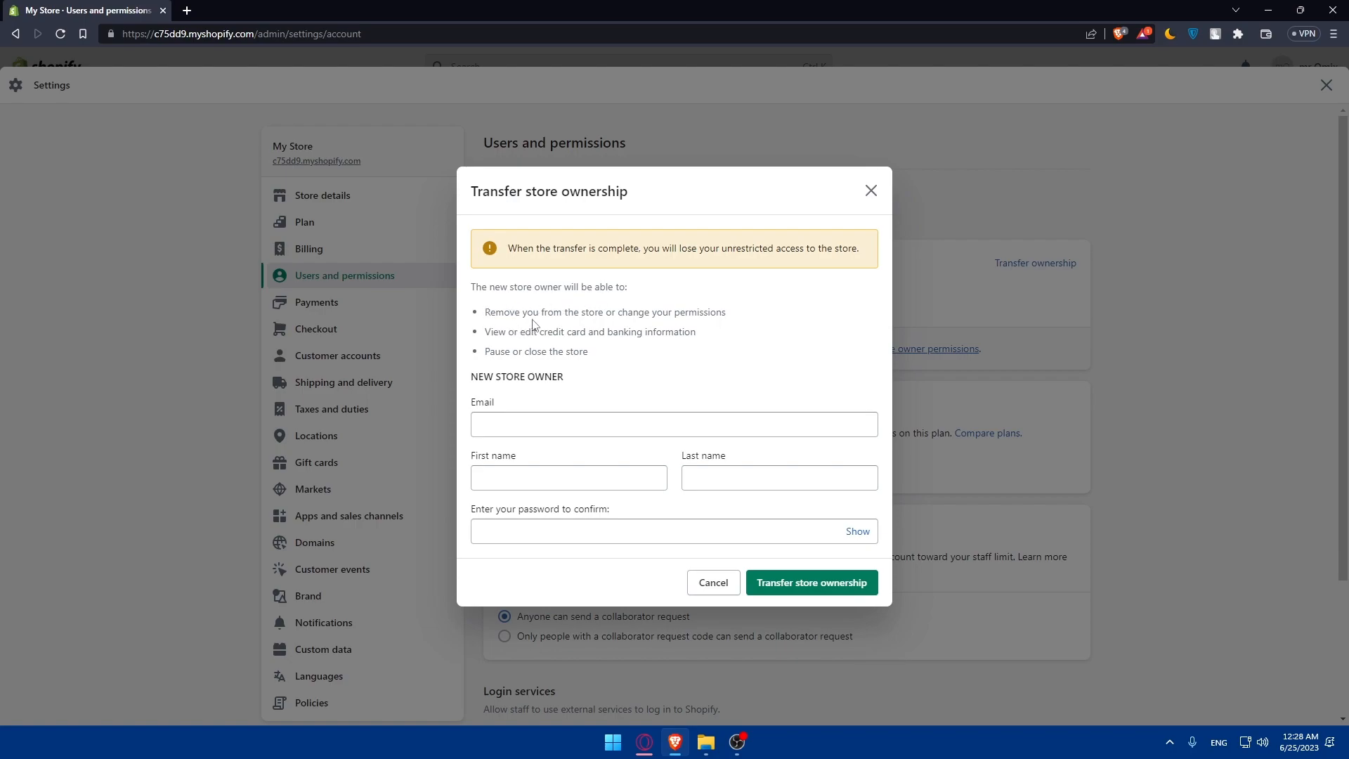
mouse_move(645, 334)
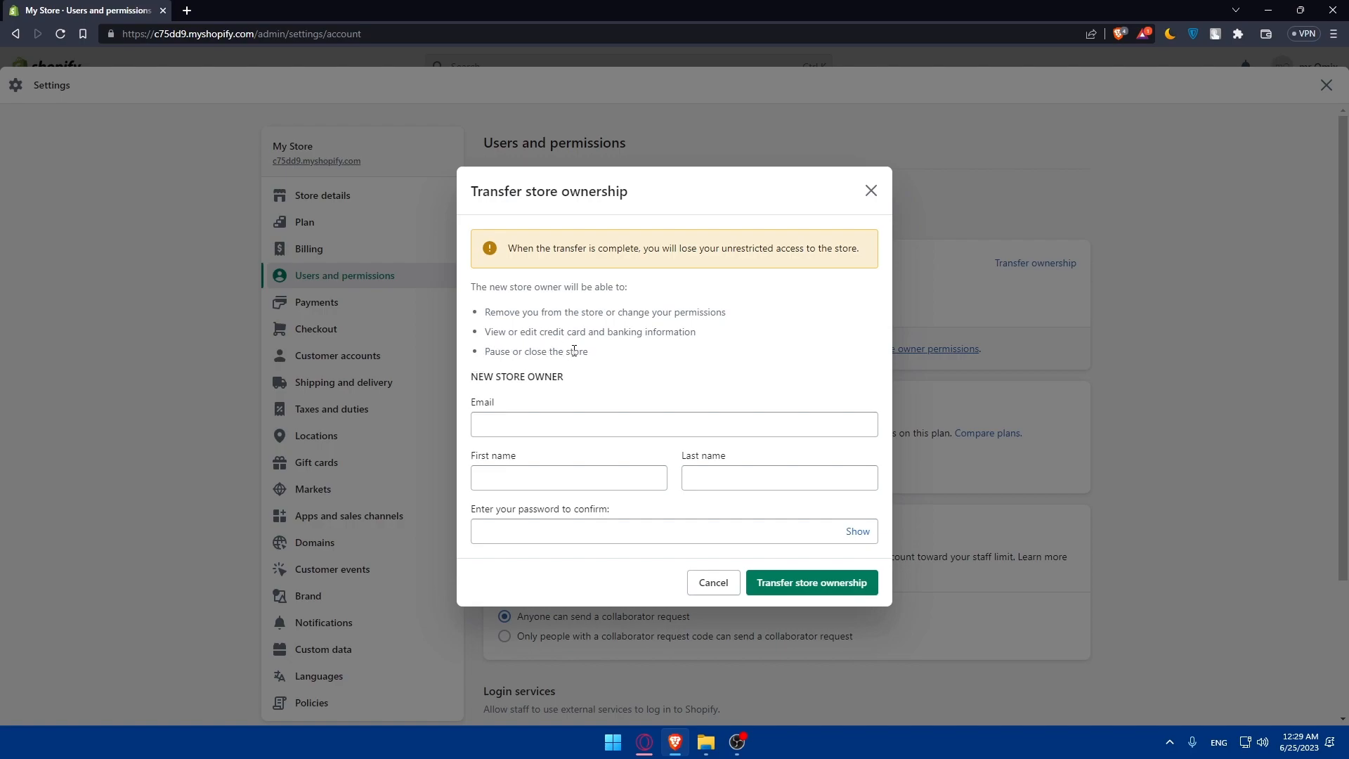
mouse_move(496, 371)
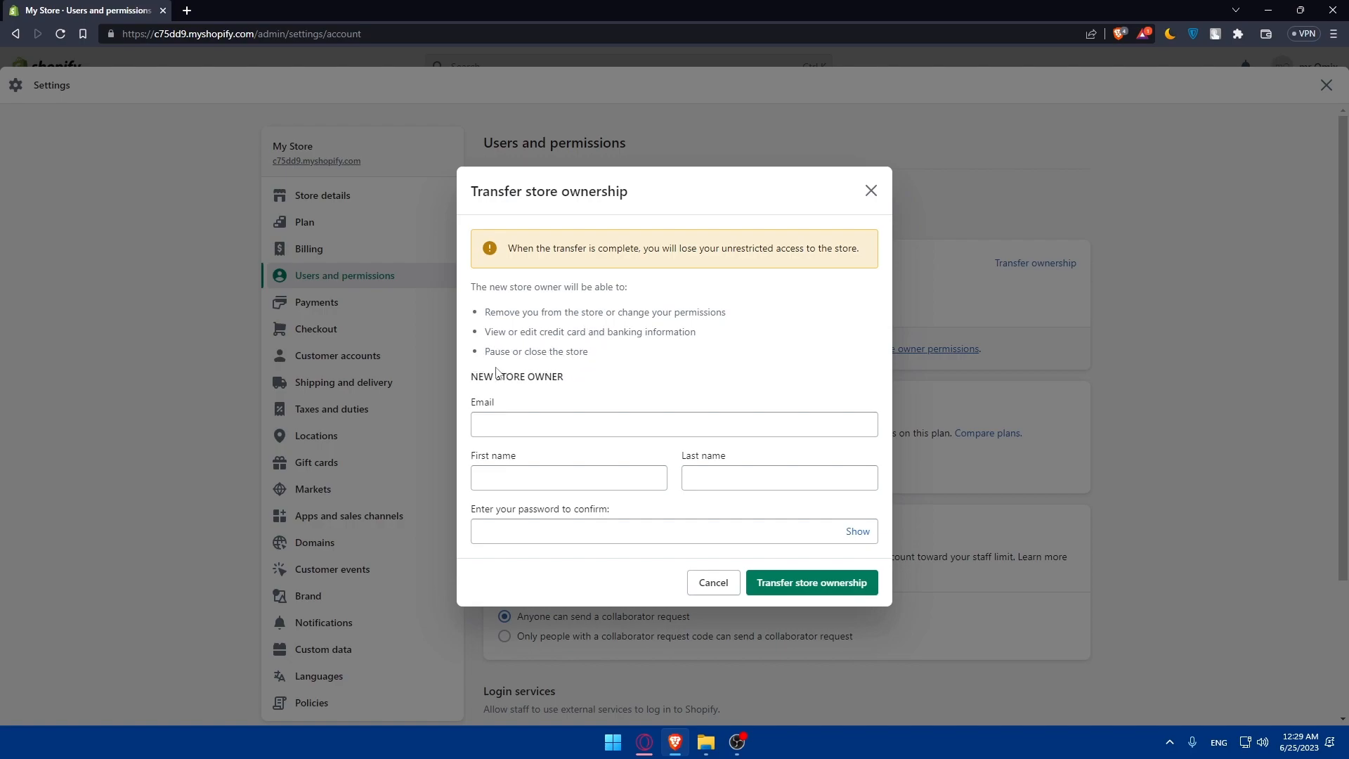
mouse_move(618, 378)
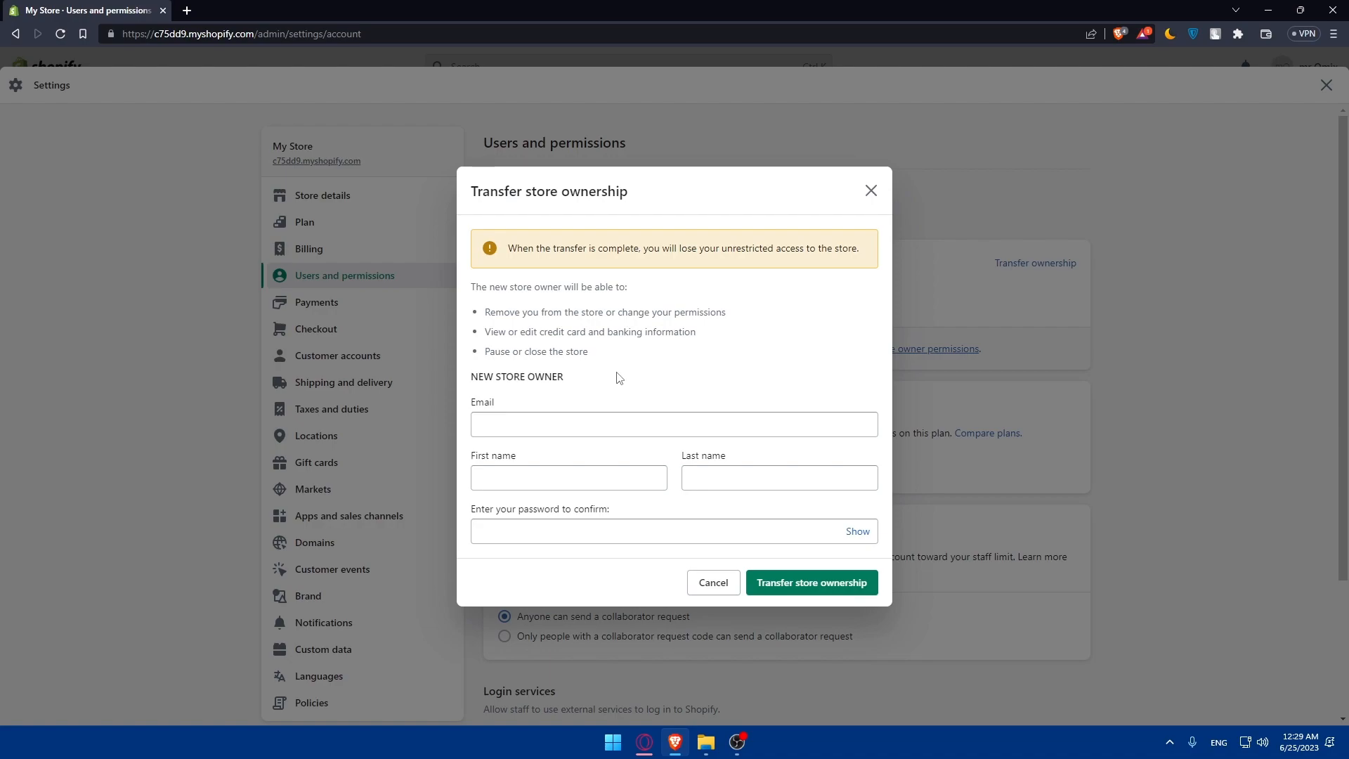
mouse_move(531, 378)
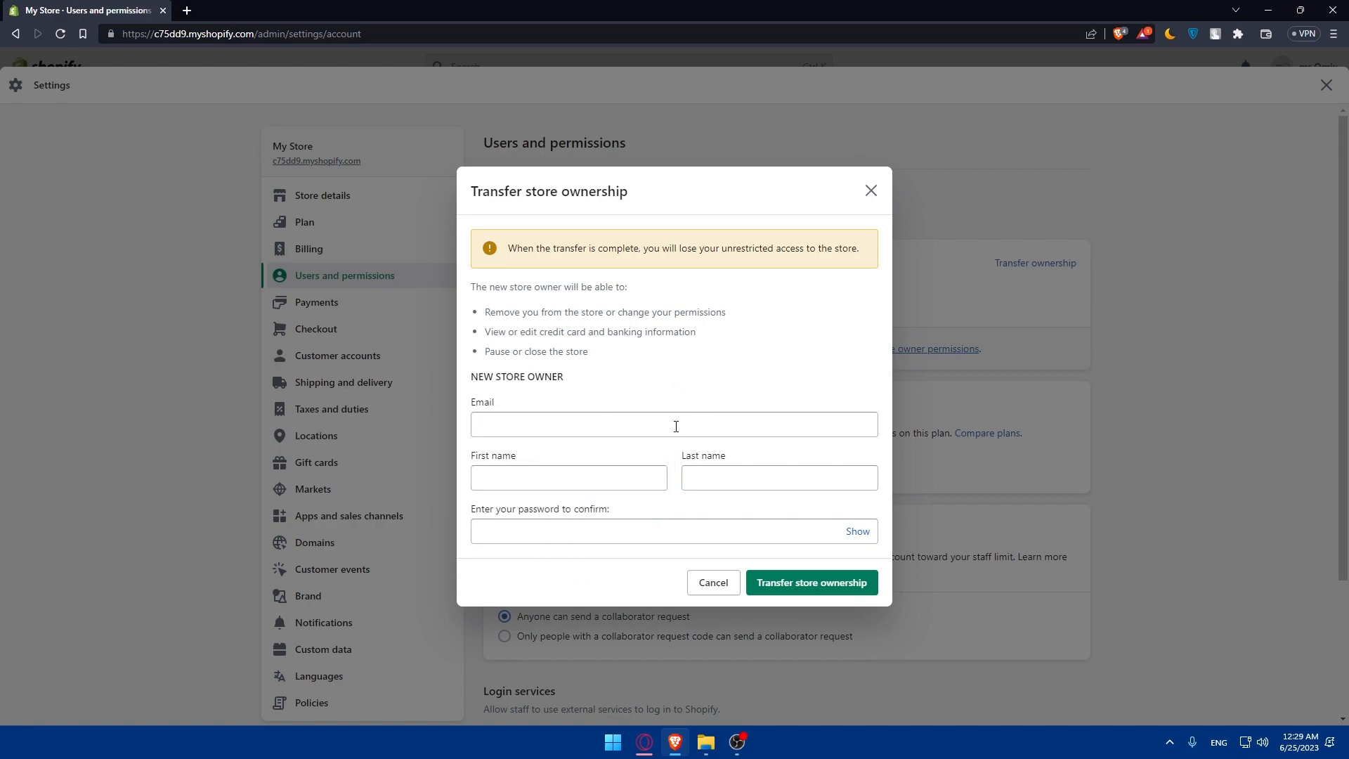
mouse_move(600, 555)
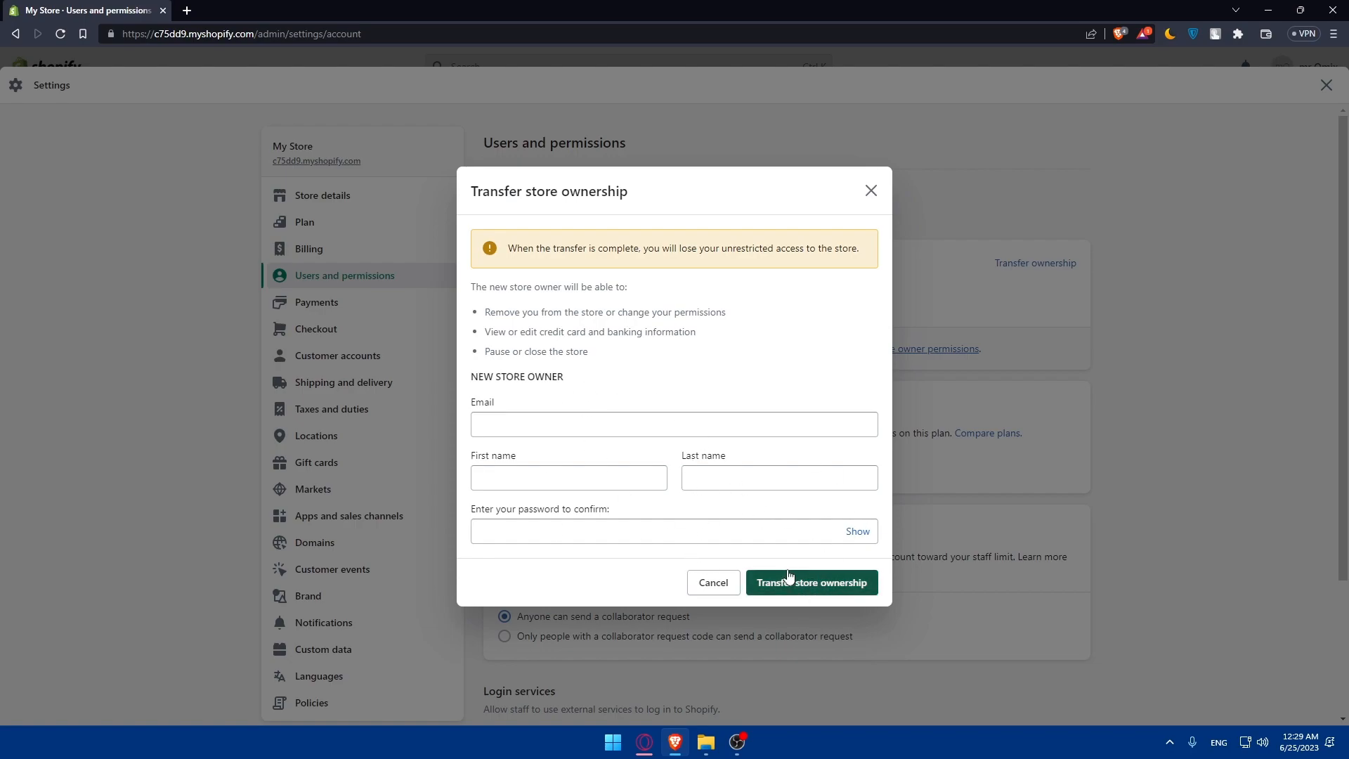
left_click(712, 582)
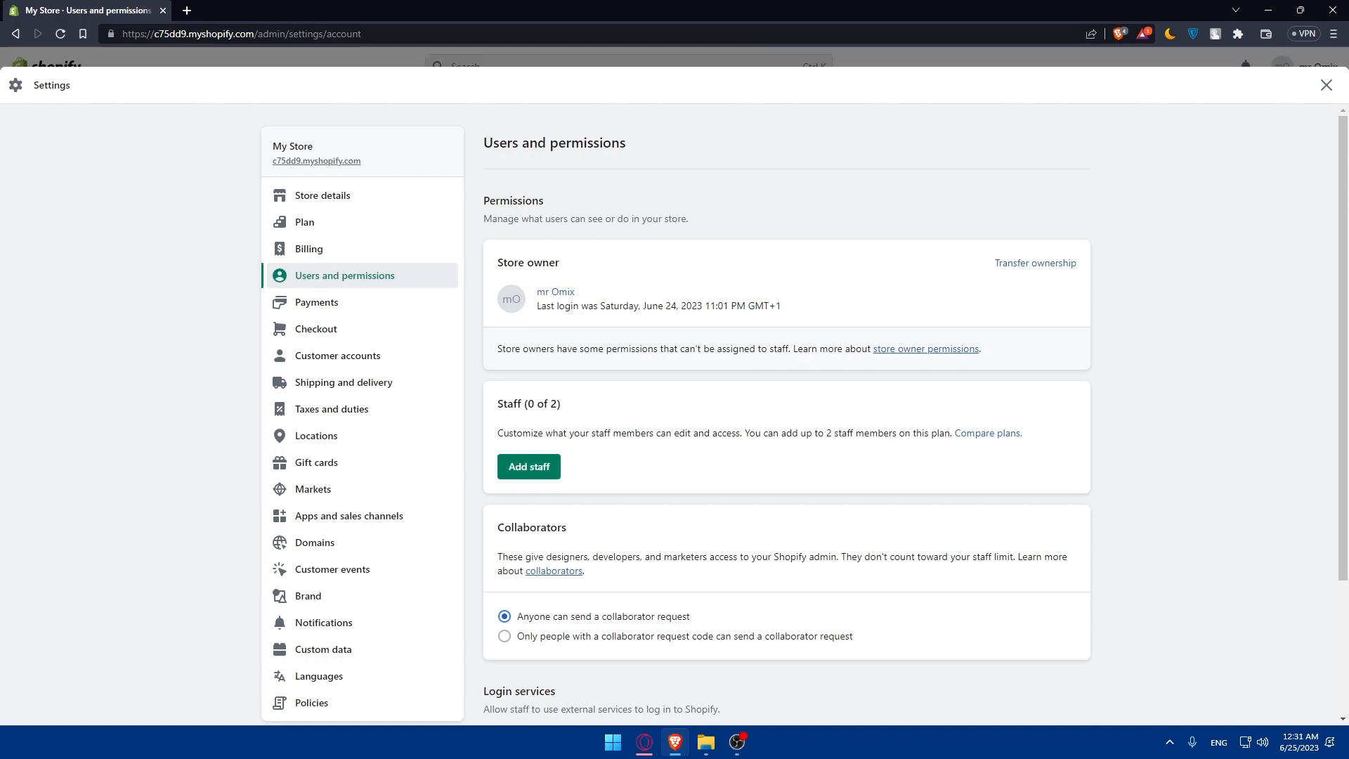
mouse_move(778, 343)
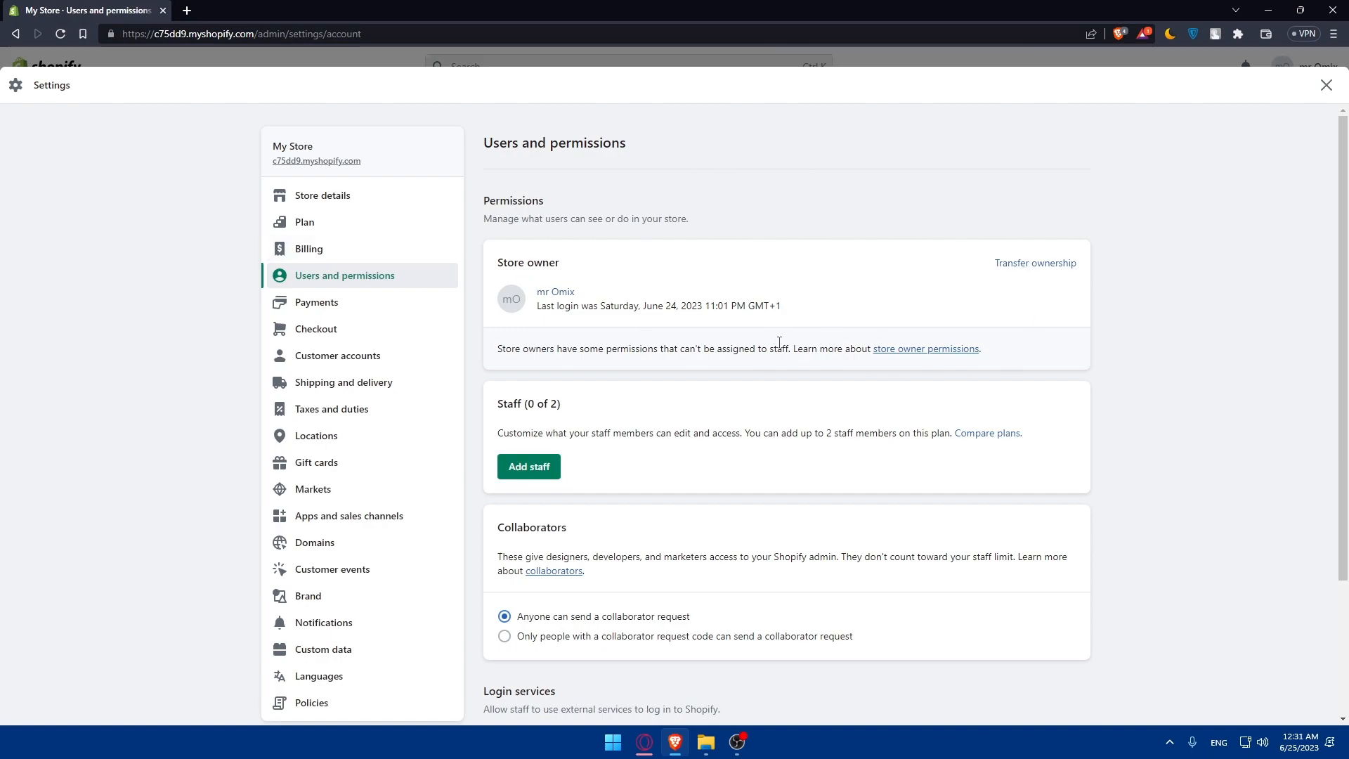
mouse_move(726, 378)
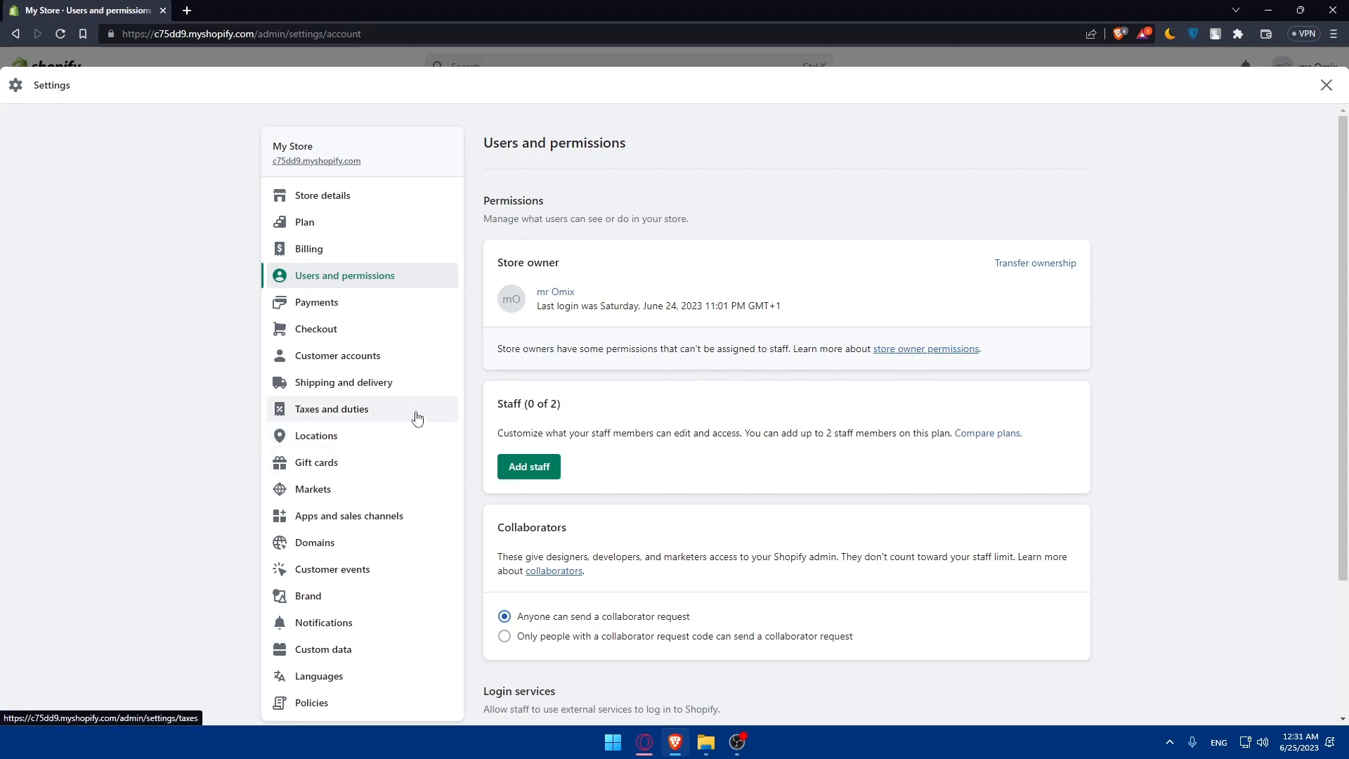
mouse_move(670, 433)
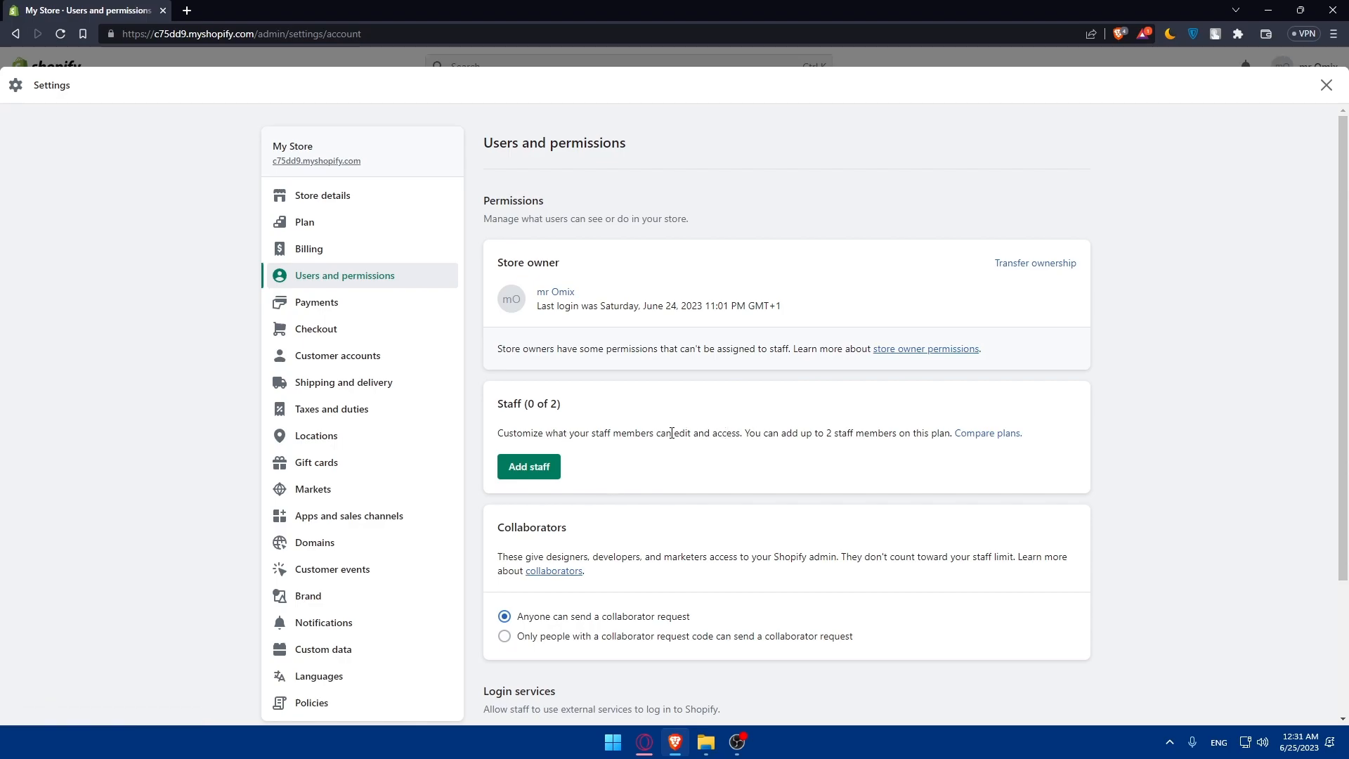
mouse_move(406, 428)
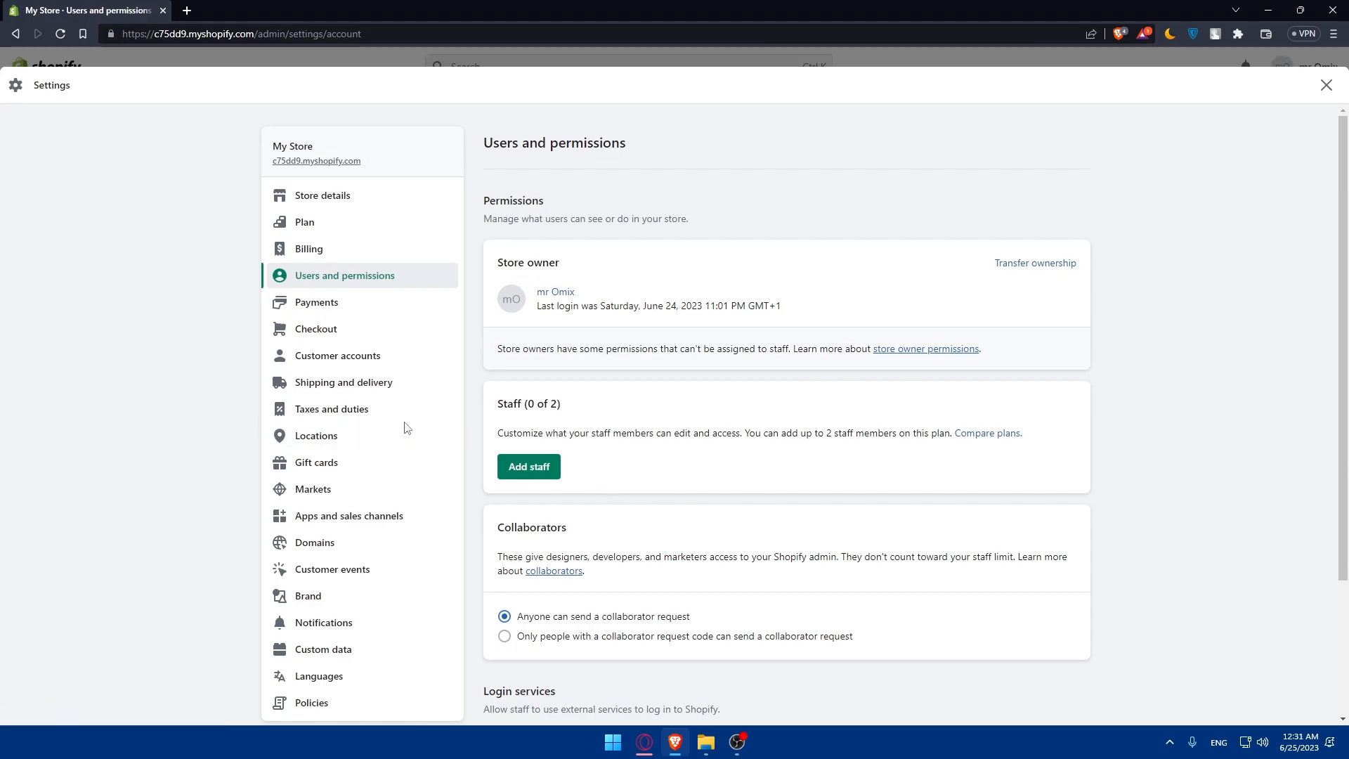
mouse_move(568, 445)
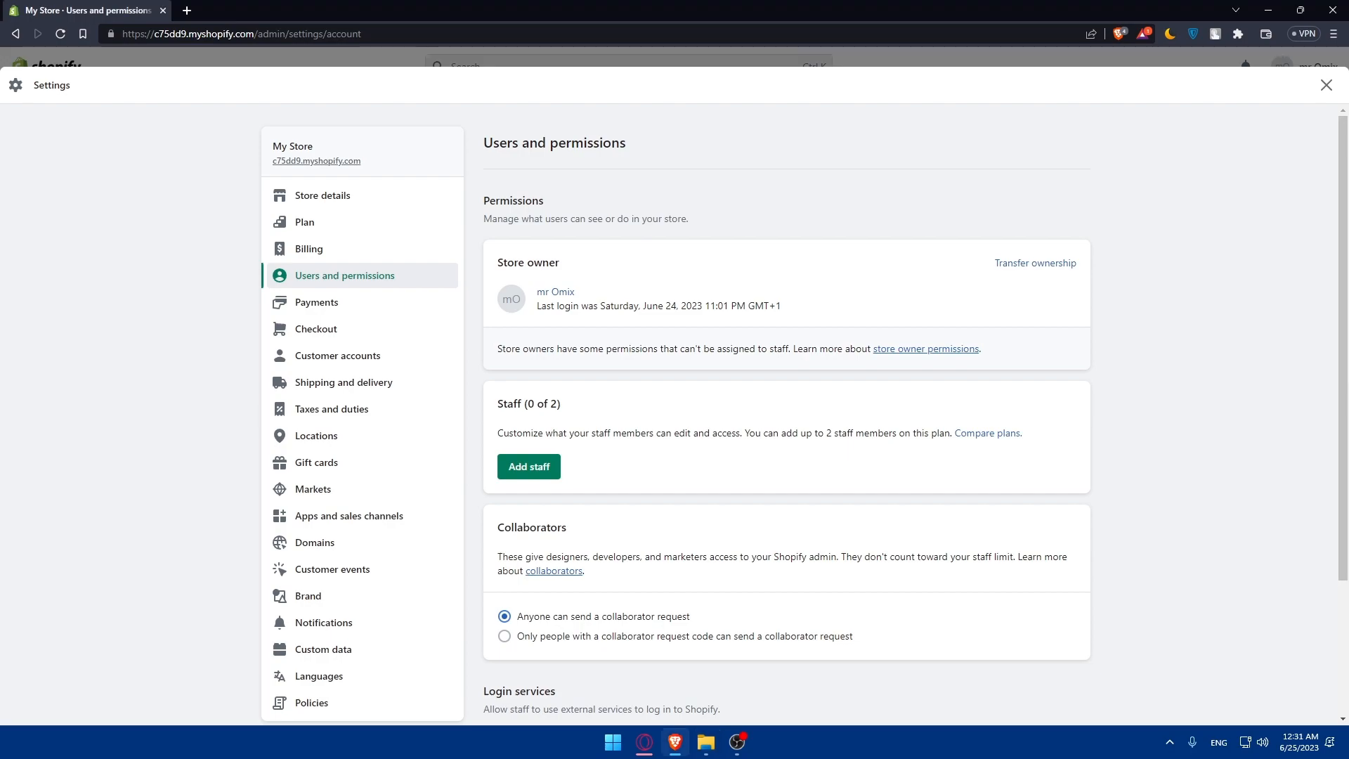
mouse_move(1326, 86)
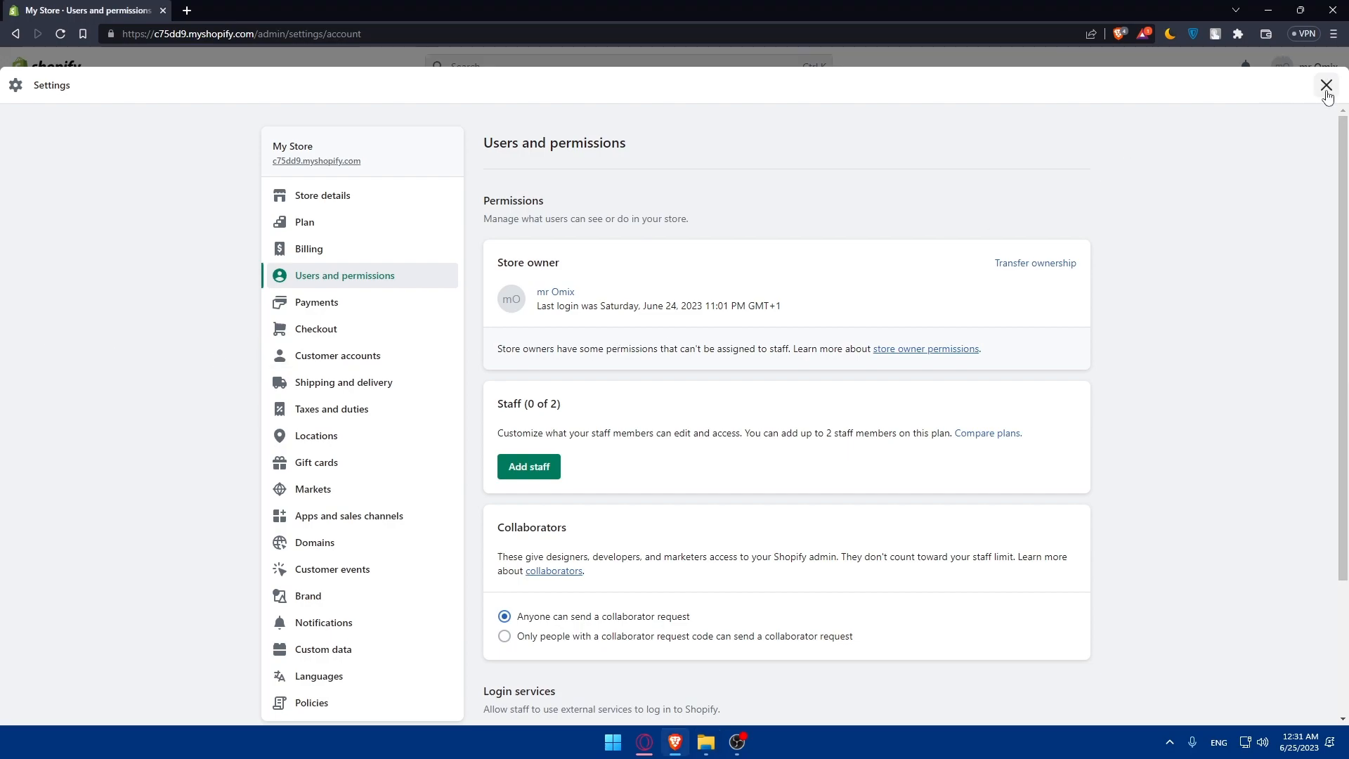
Step: Close Settings and return to the admin home dashboard
left_click(1325, 85)
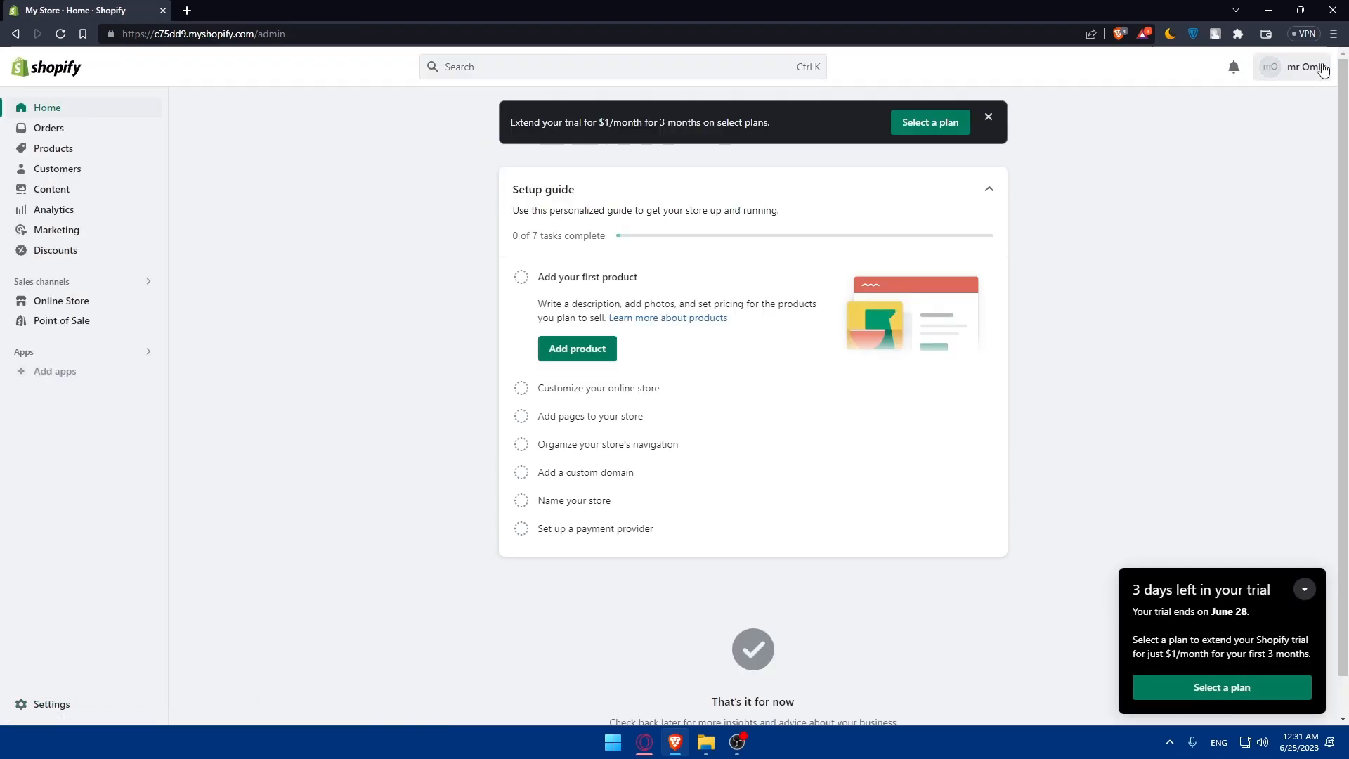
Step: Peek at the account menu, then collapse the '3 days left in your trial' panel
left_click(1304, 68)
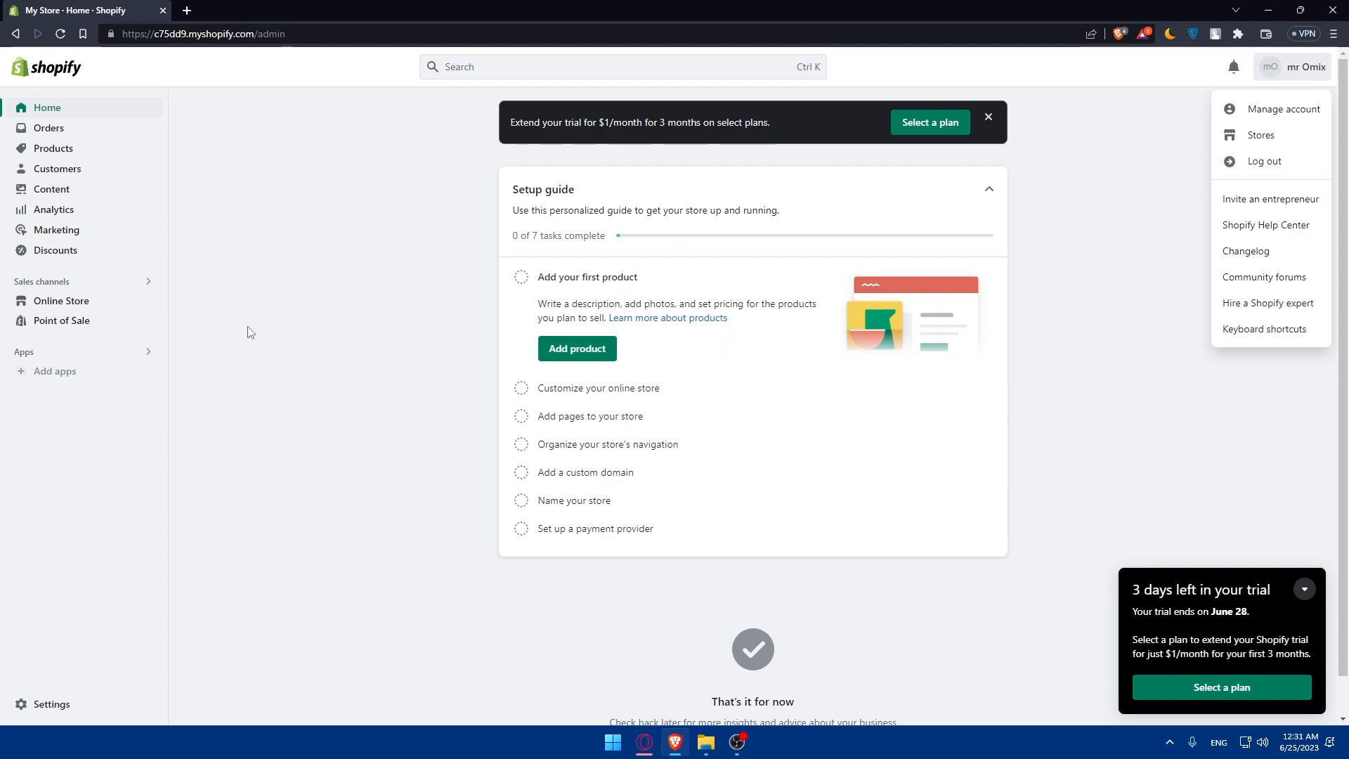
left_click(1304, 66)
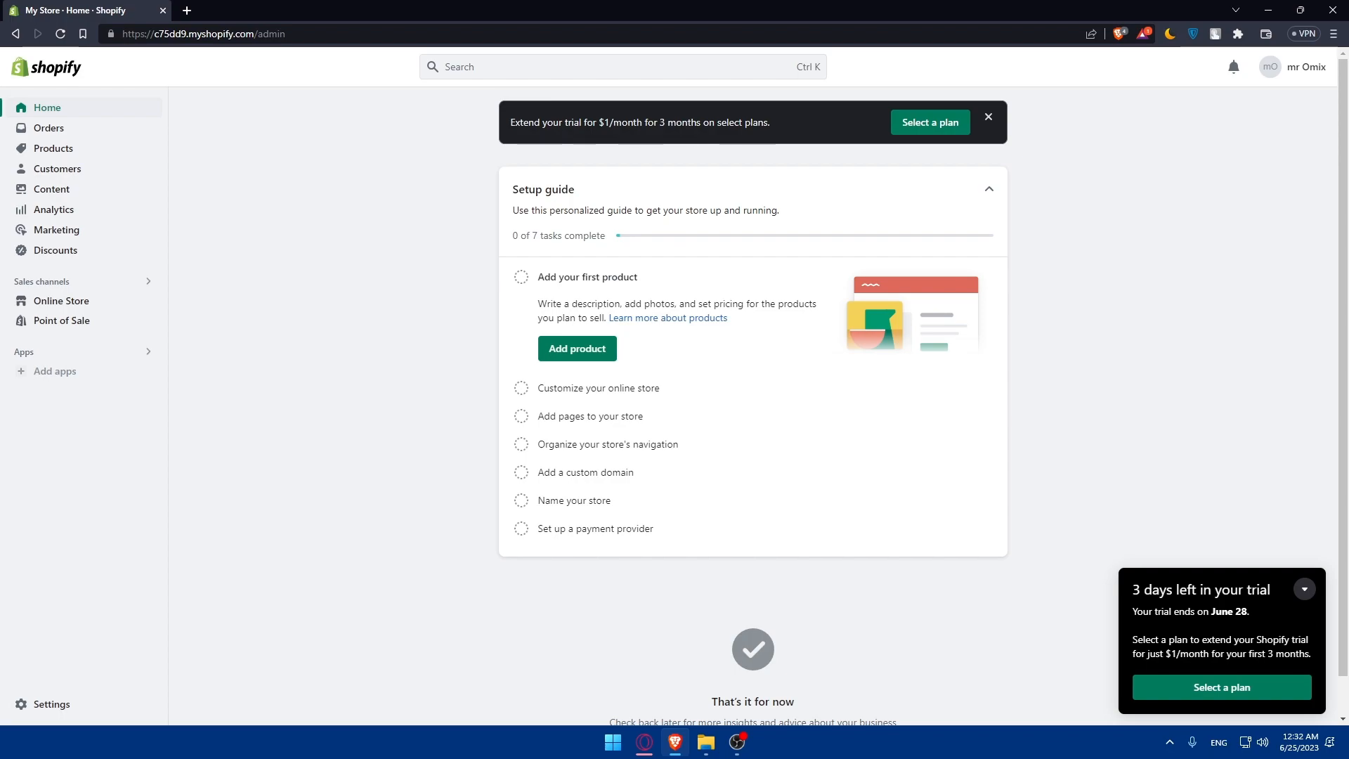
mouse_move(1297, 600)
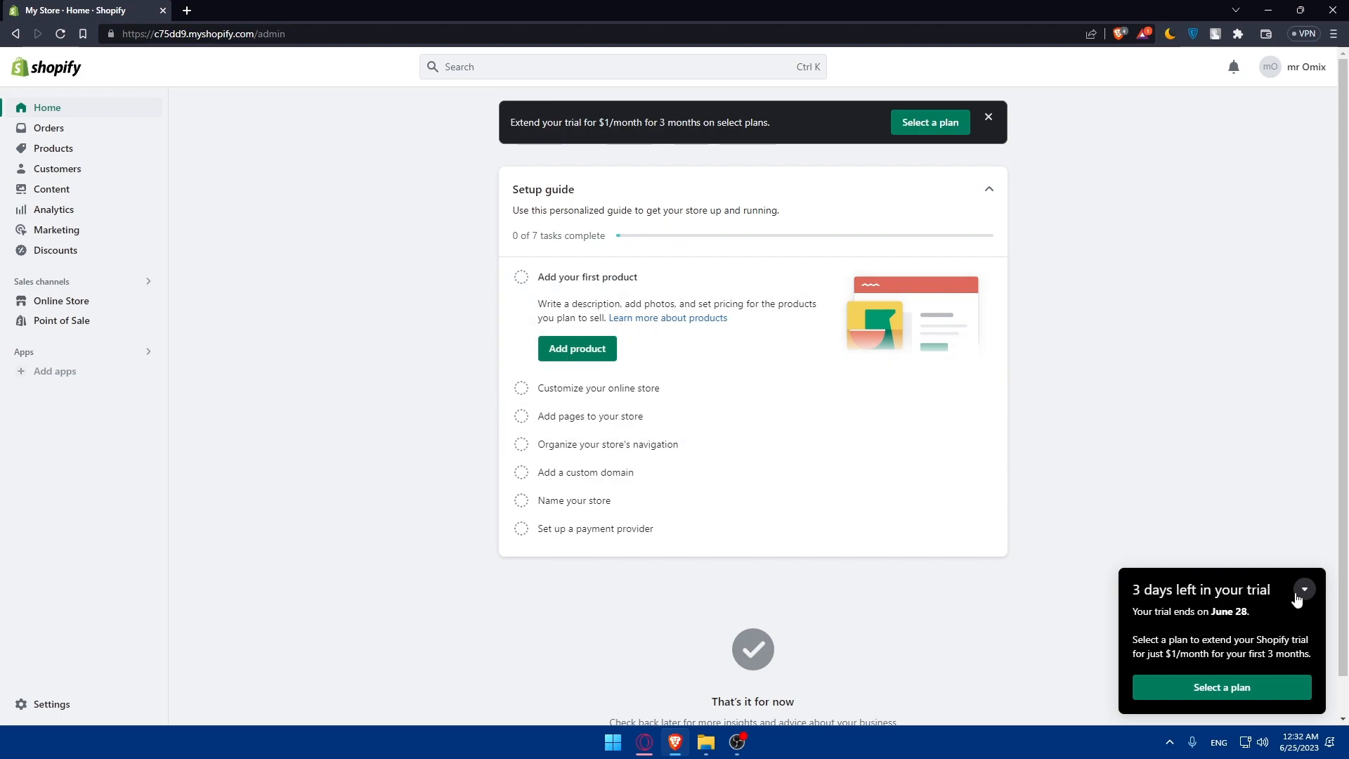
left_click(1303, 588)
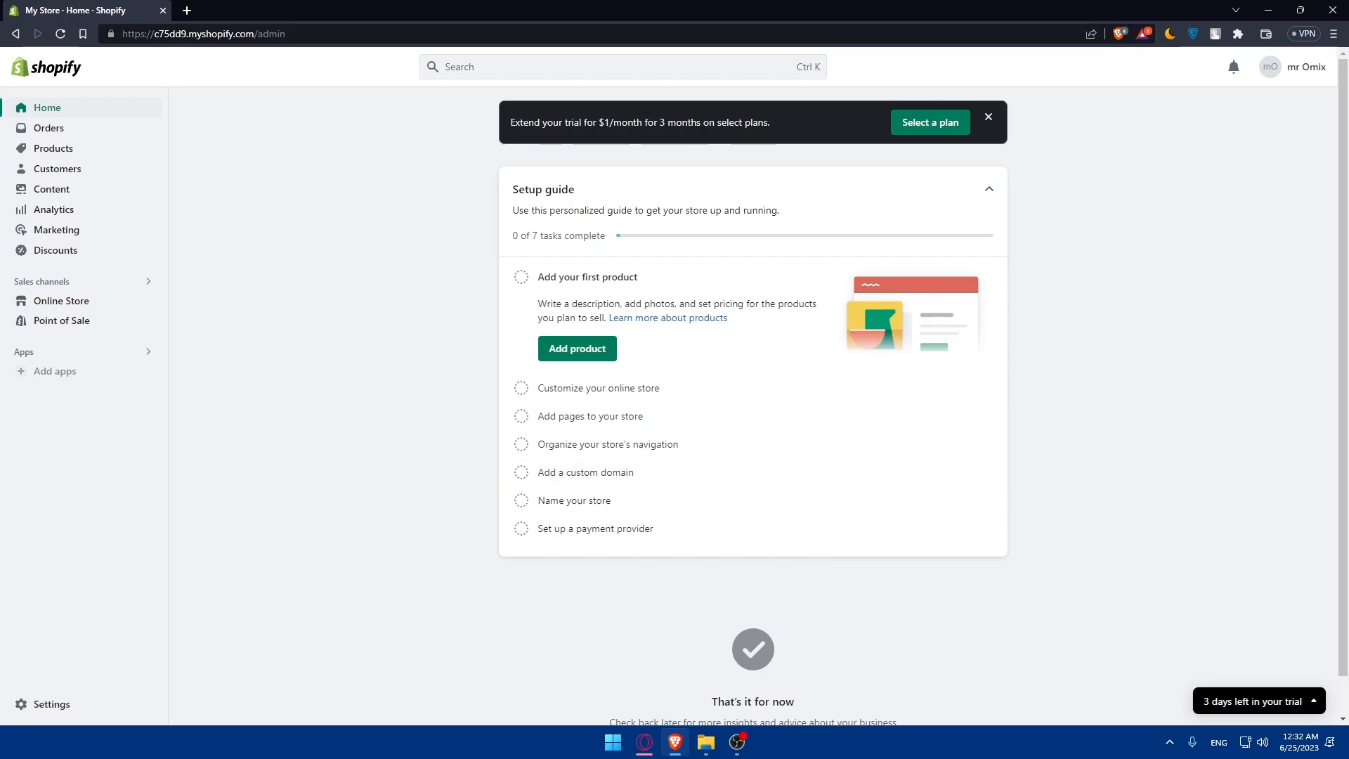
mouse_move(358, 322)
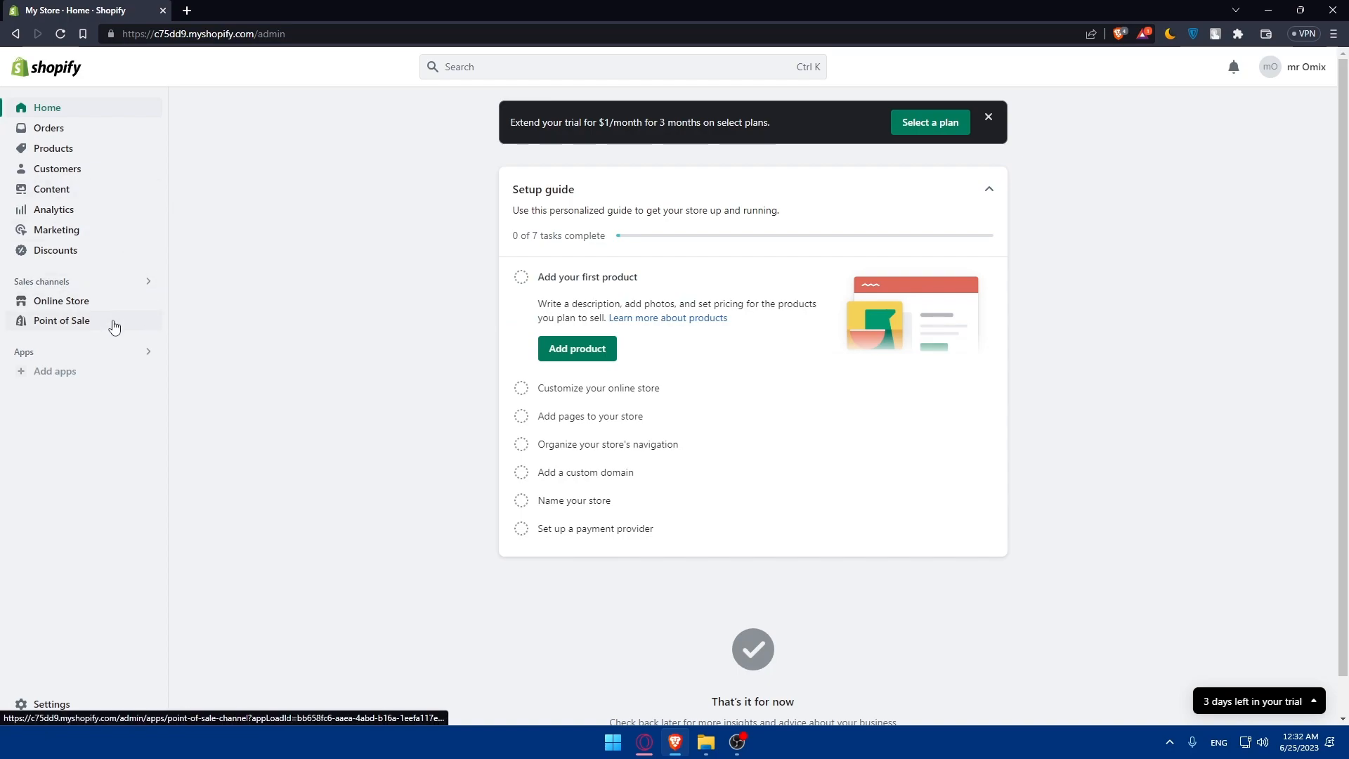
mouse_move(356, 366)
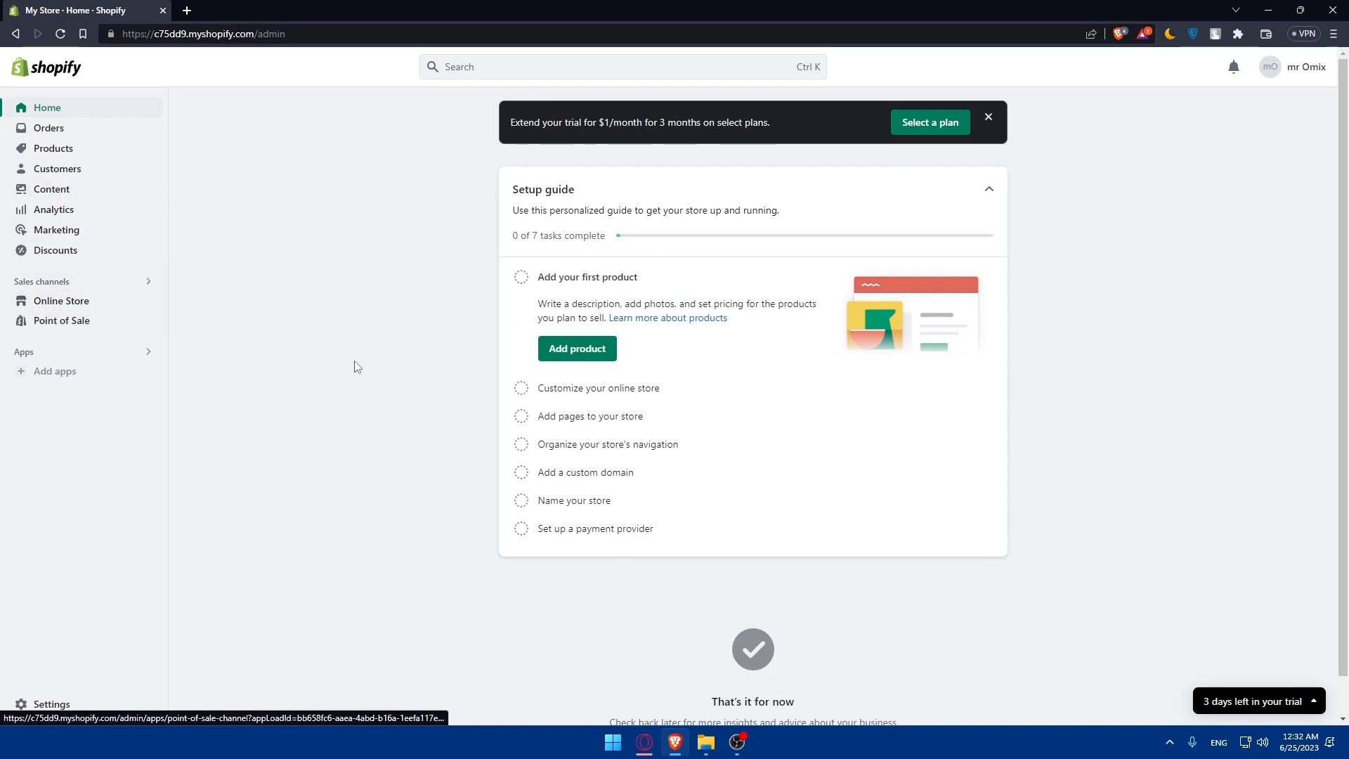
mouse_move(245, 351)
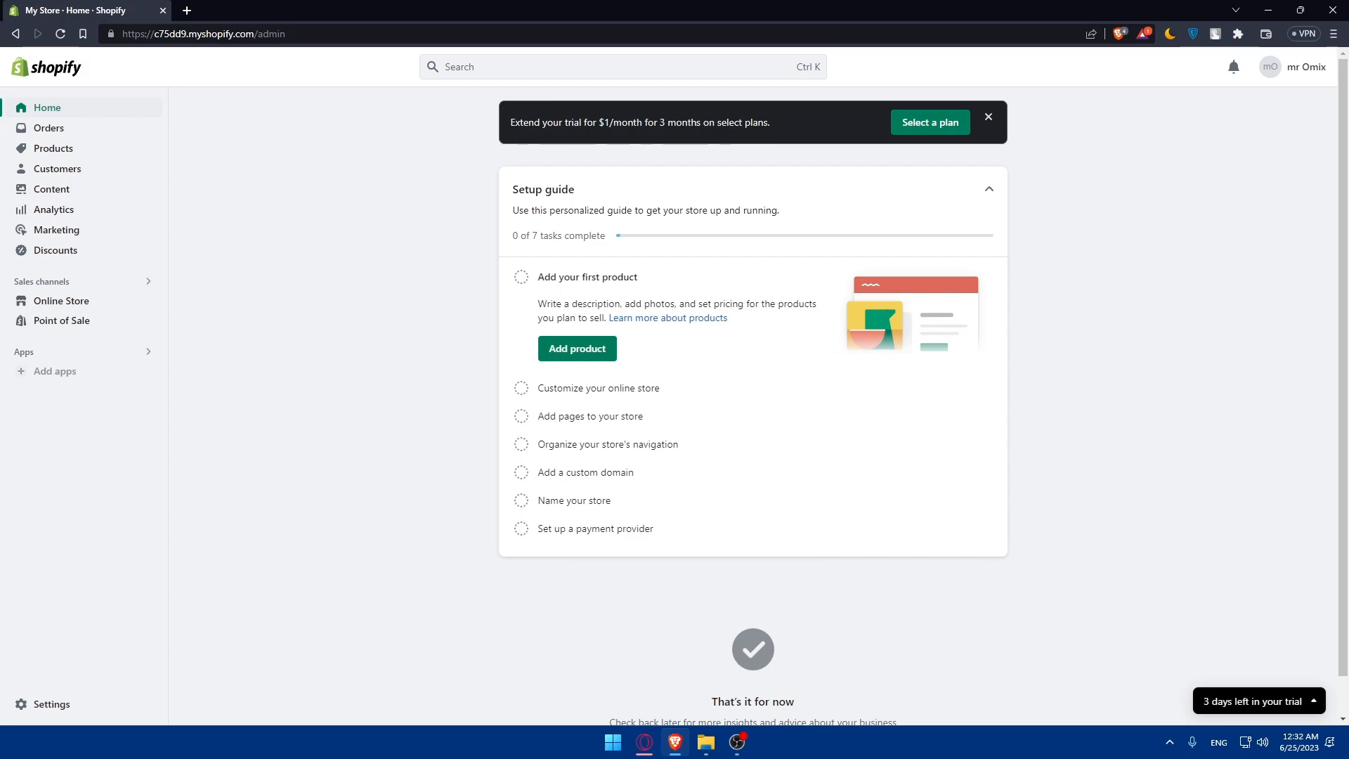
mouse_move(392, 316)
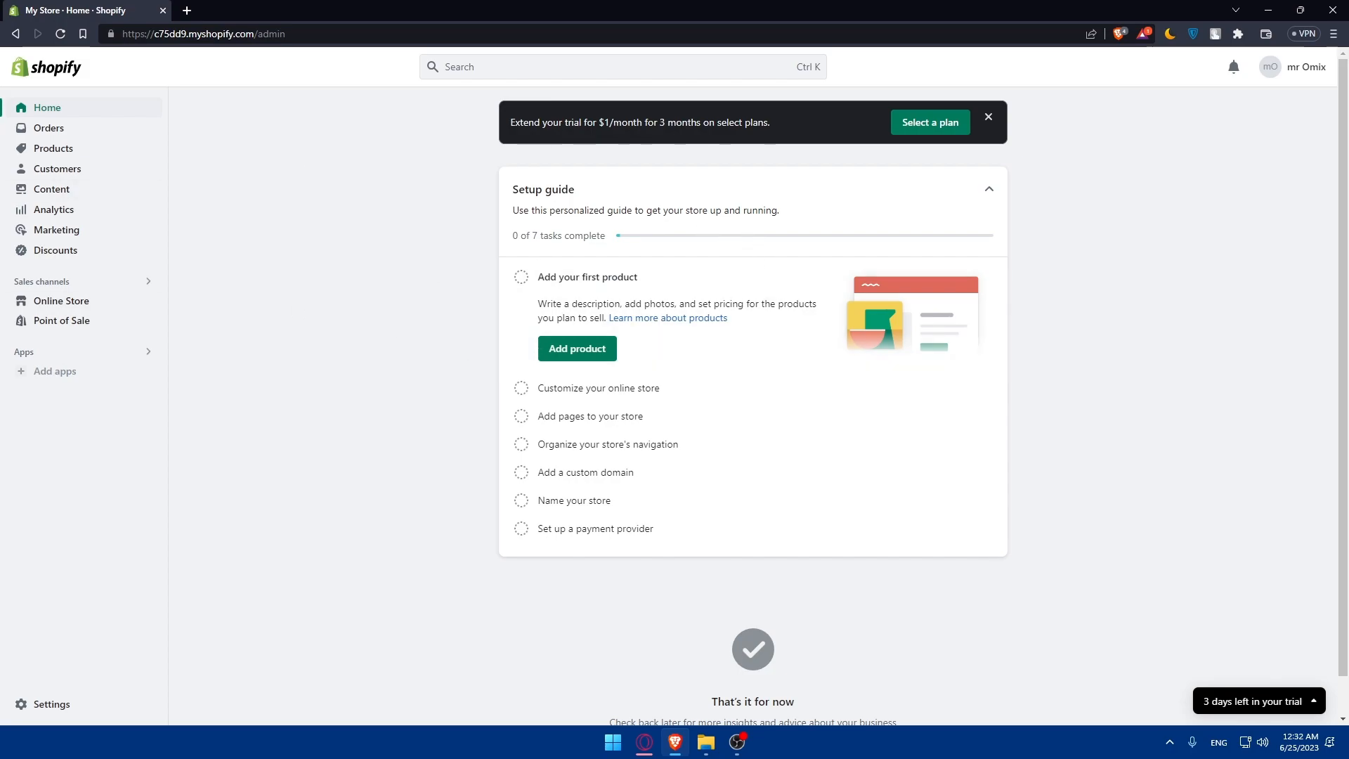
mouse_move(49, 655)
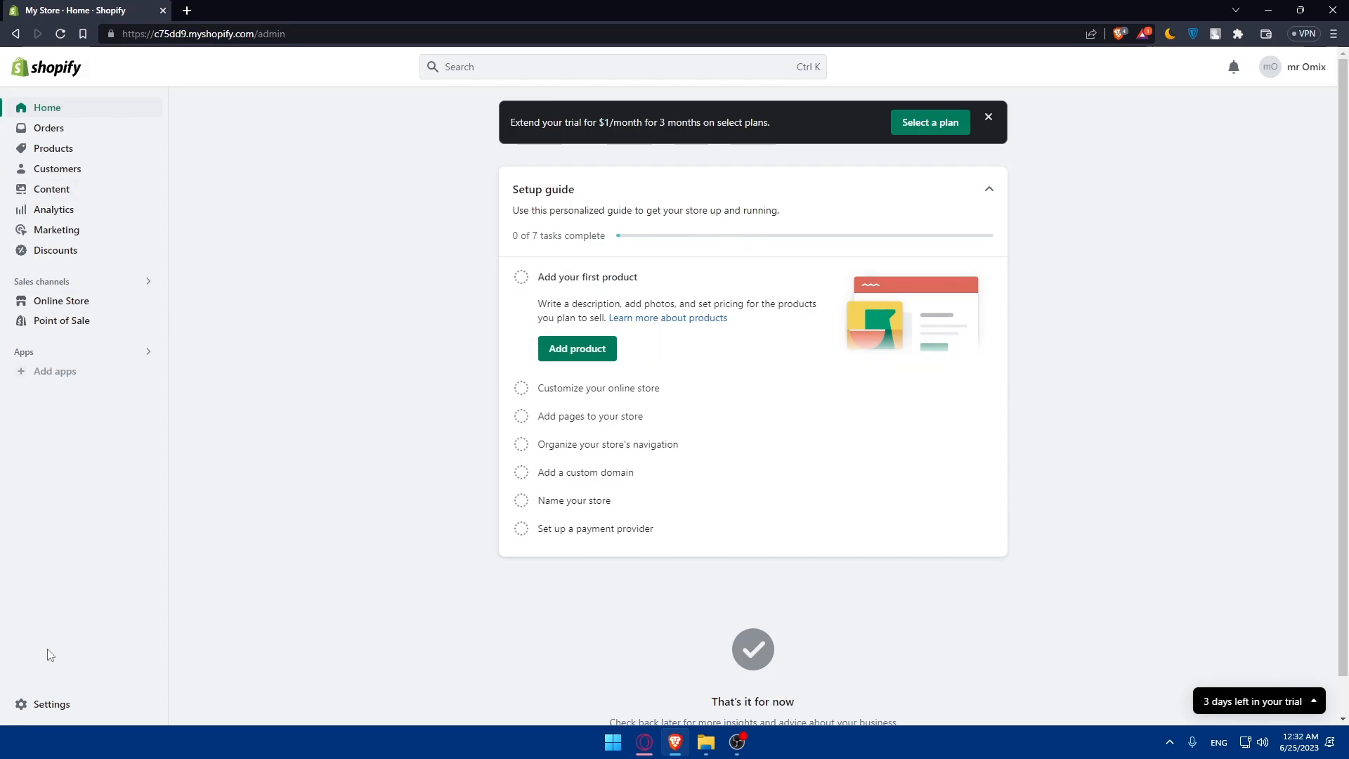
mouse_move(621, 352)
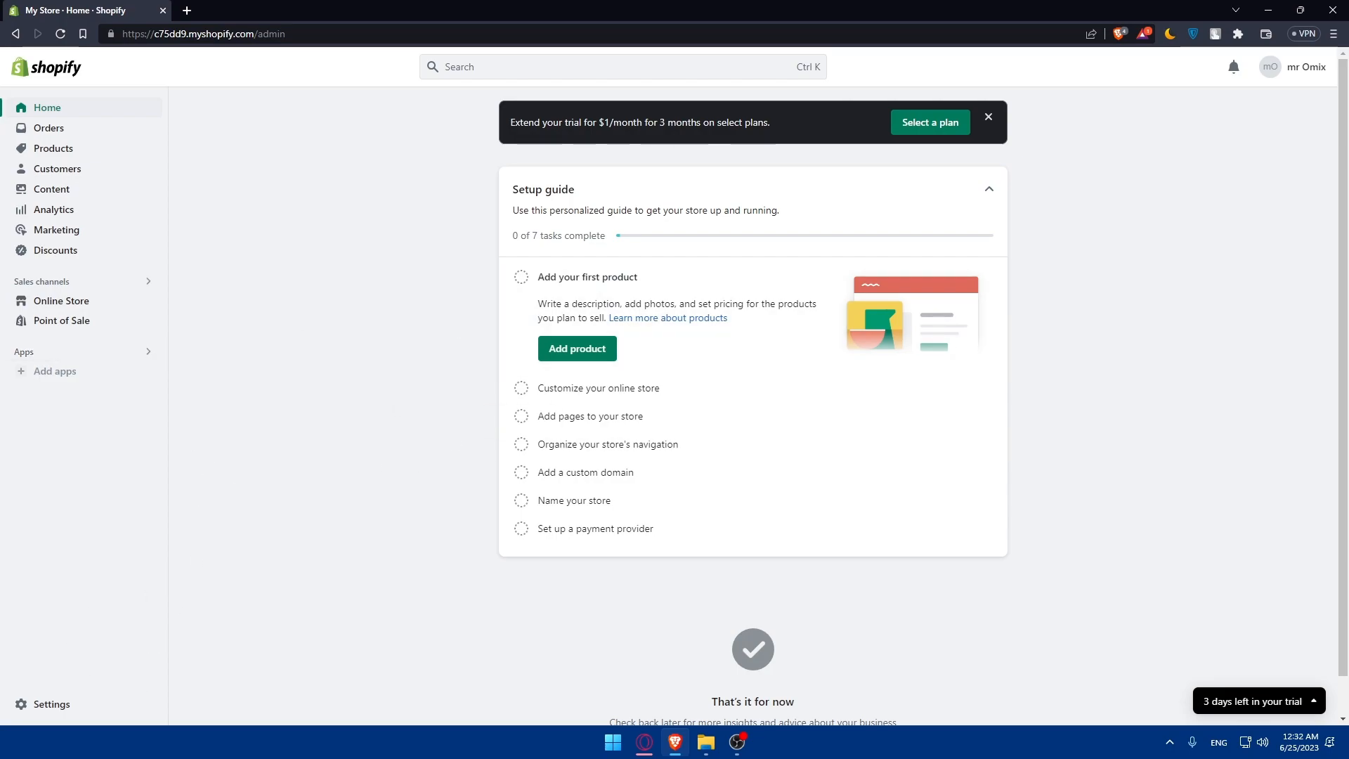
mouse_move(348, 262)
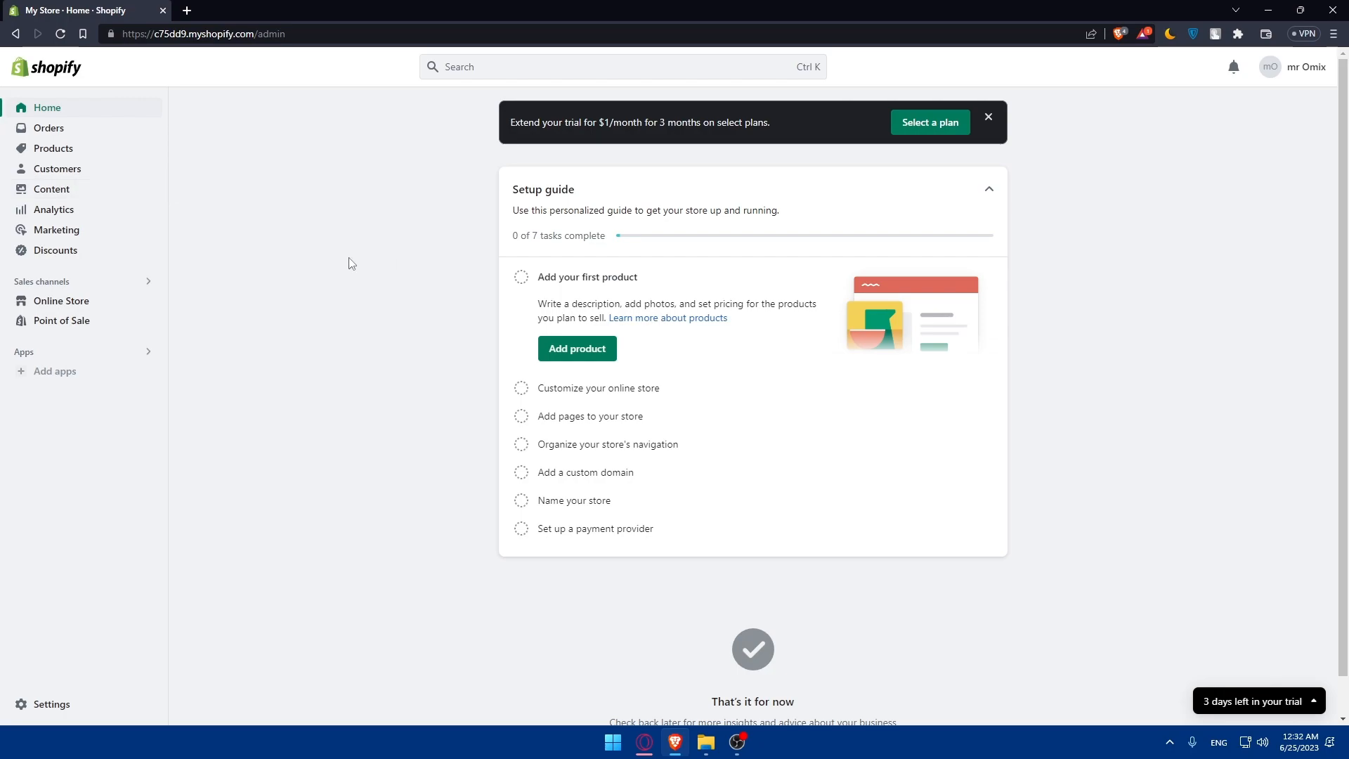